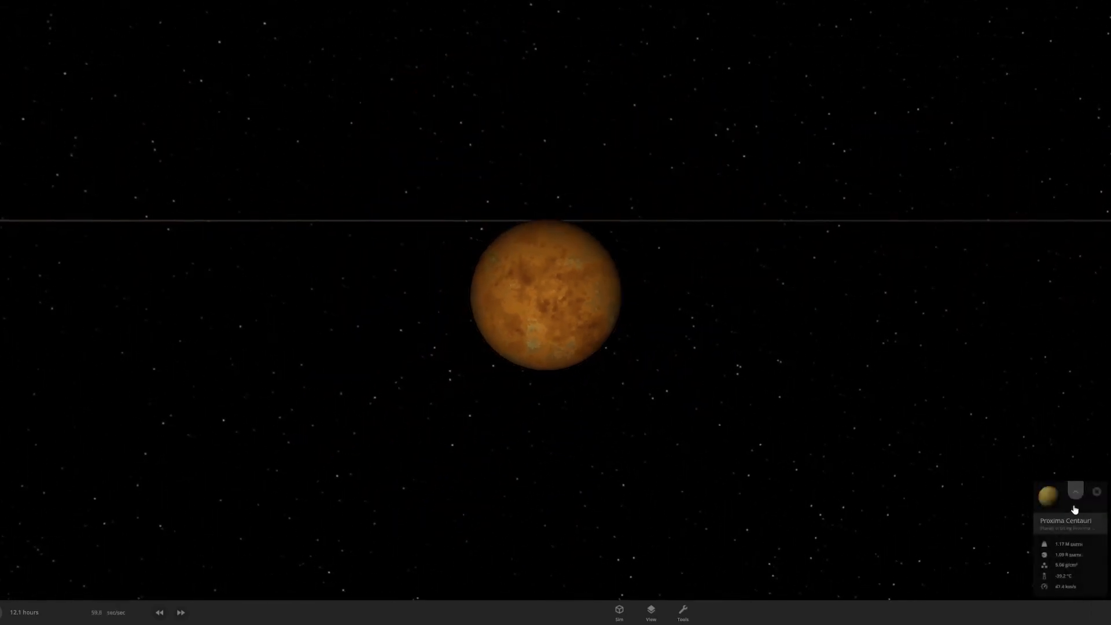
Review Proxima Centauri b's full details, then close them to view the two-planet system
left_click(1048, 496)
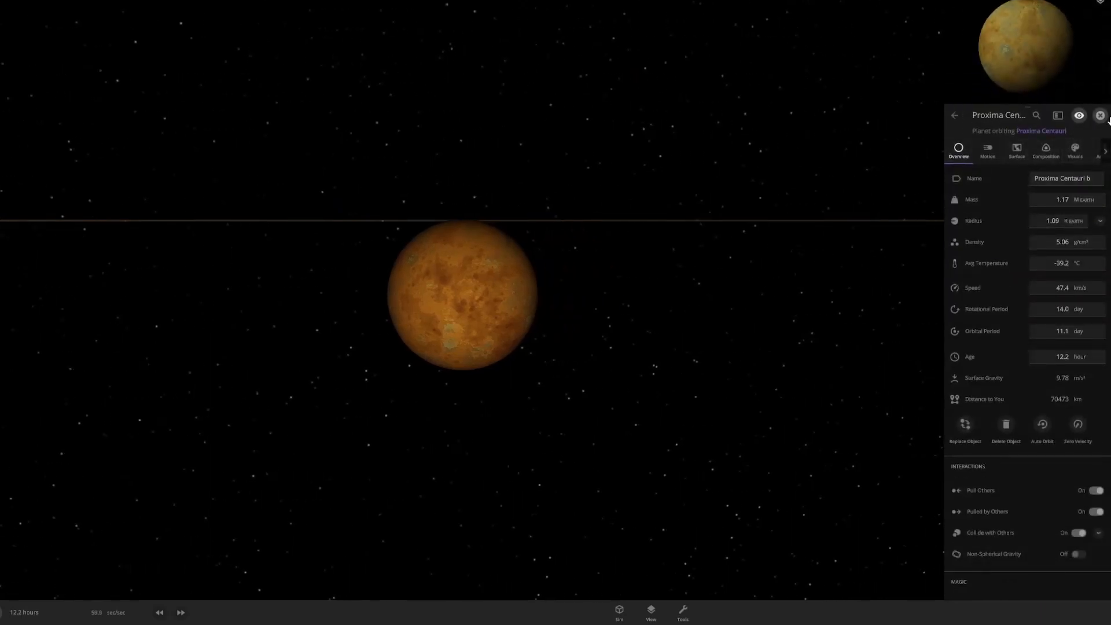
left_click(1100, 115)
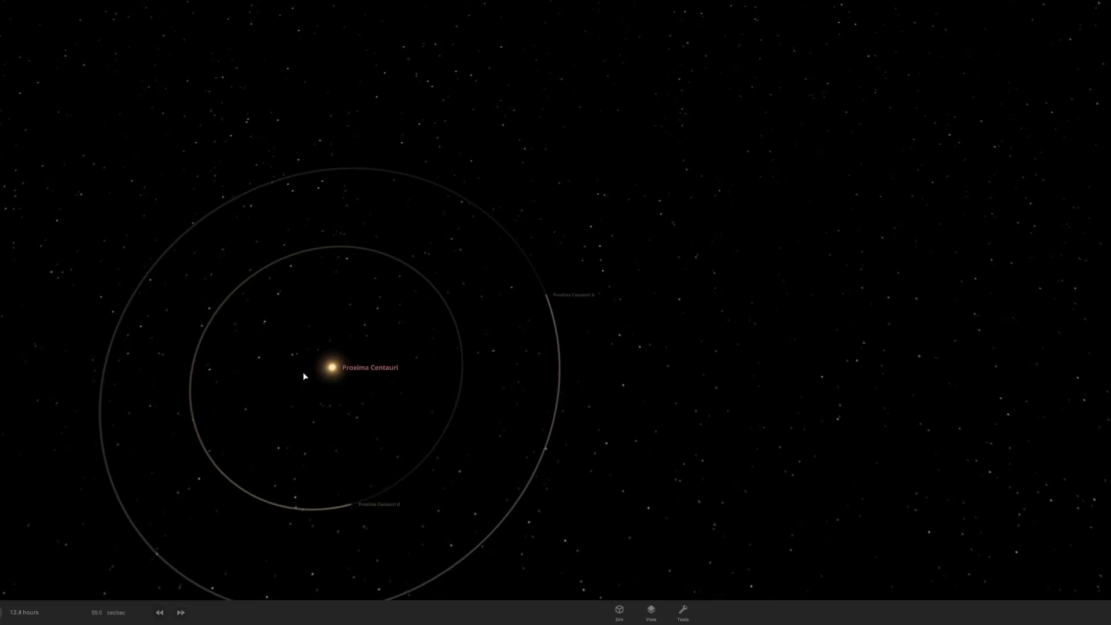
Inspect the star Proxima Centauri, then Proxima Centauri b's surface energy data
left_click(331, 368)
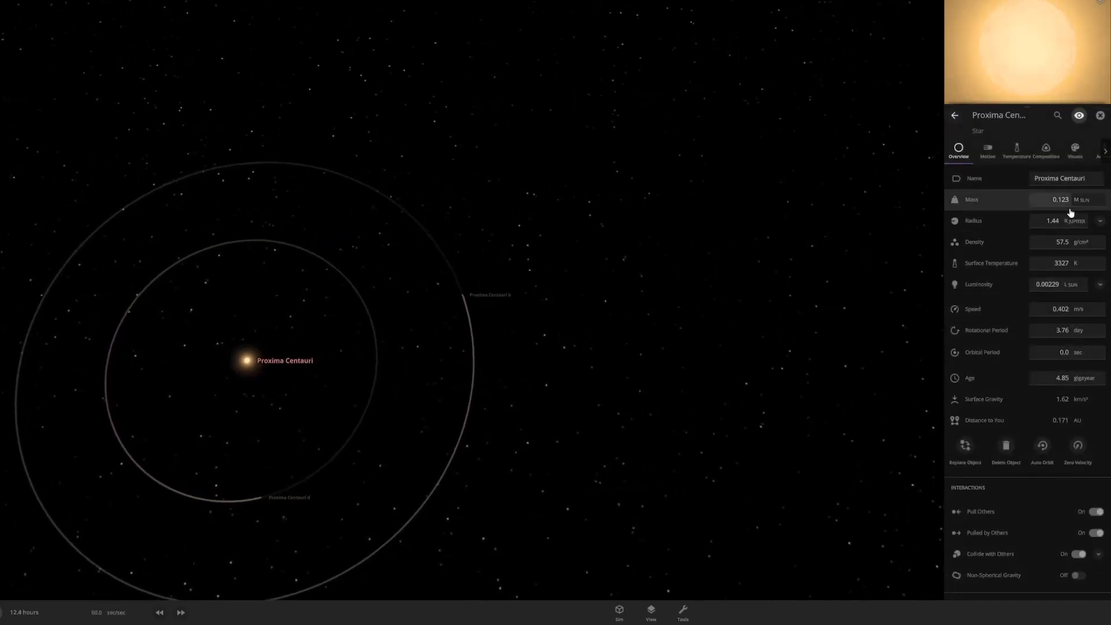
mouse_move(1060, 199)
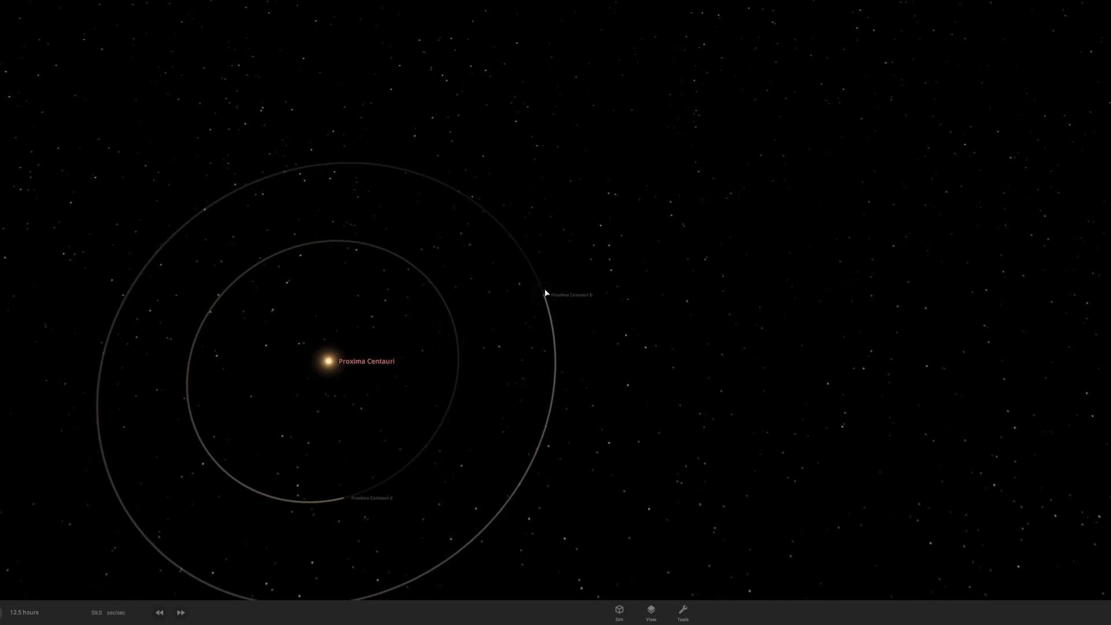
left_click(571, 294)
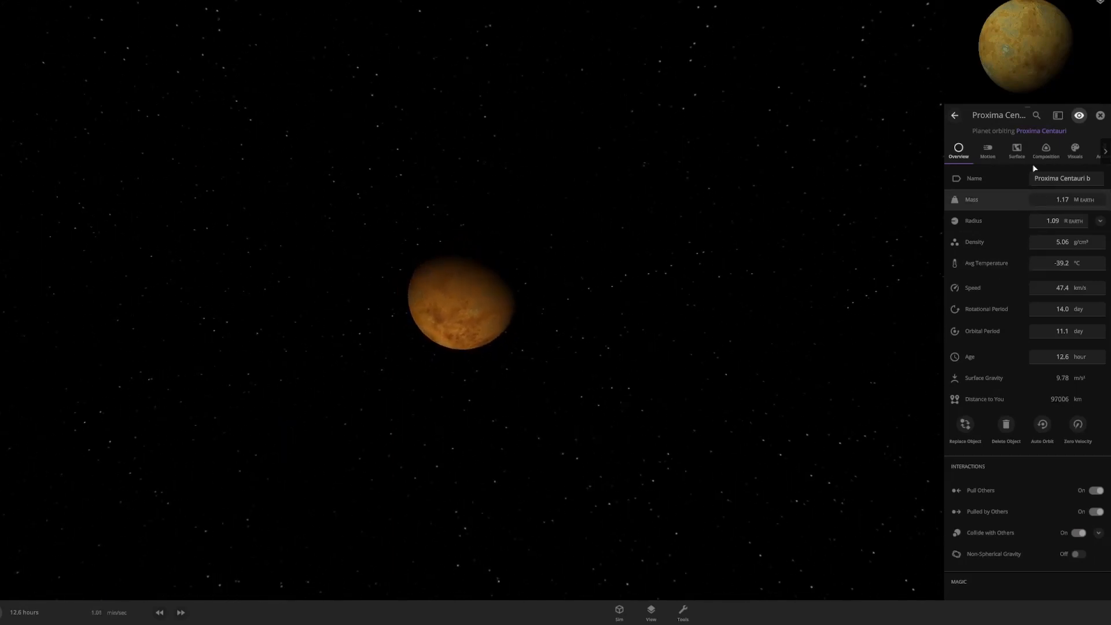
left_click(1016, 150)
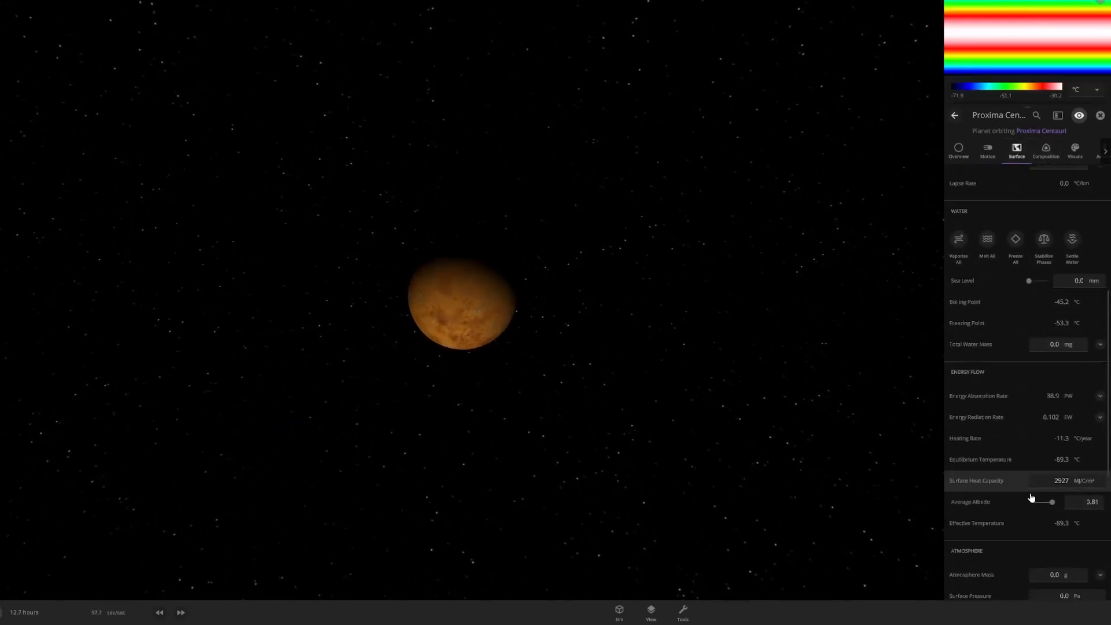
scroll("down", 3)
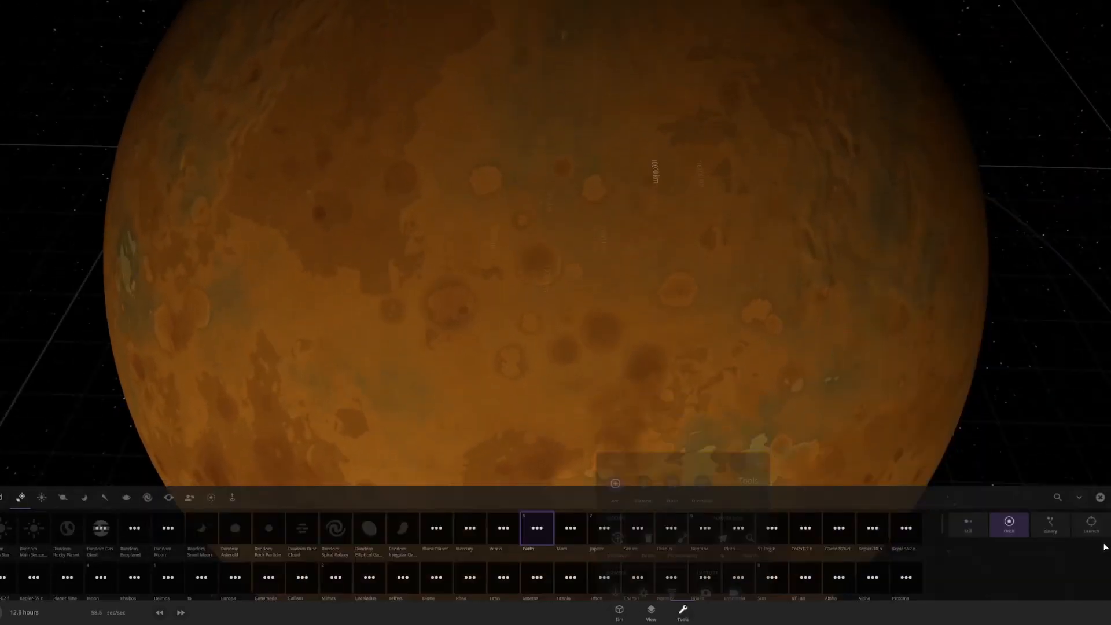
Launch a random rock particle at Proxima Centauri b and show its composition
left_click(1090, 512)
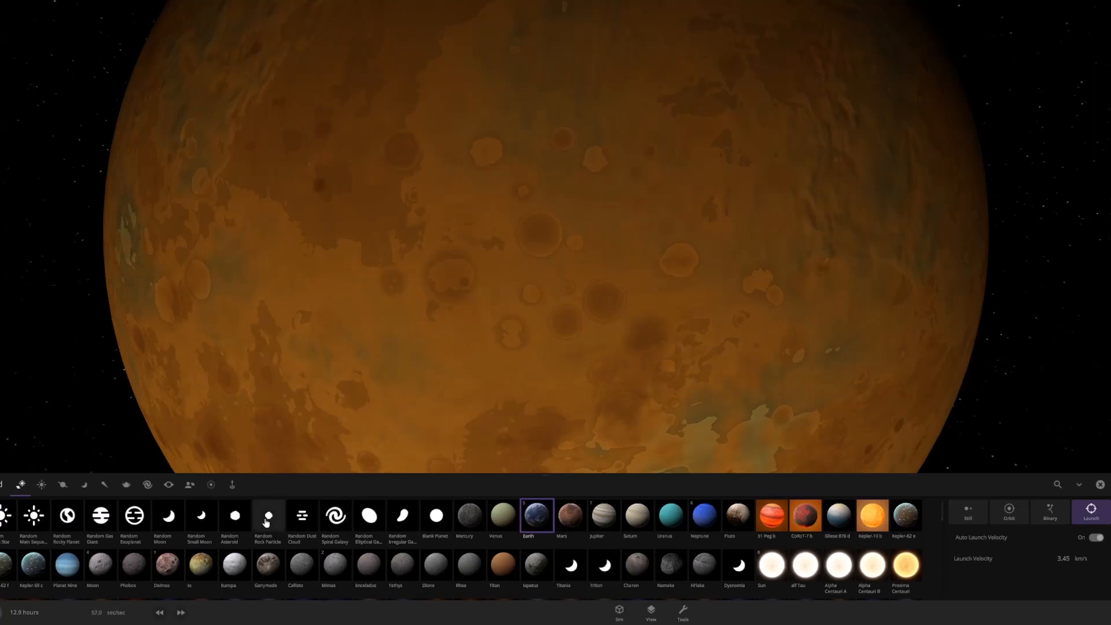
left_click(268, 515)
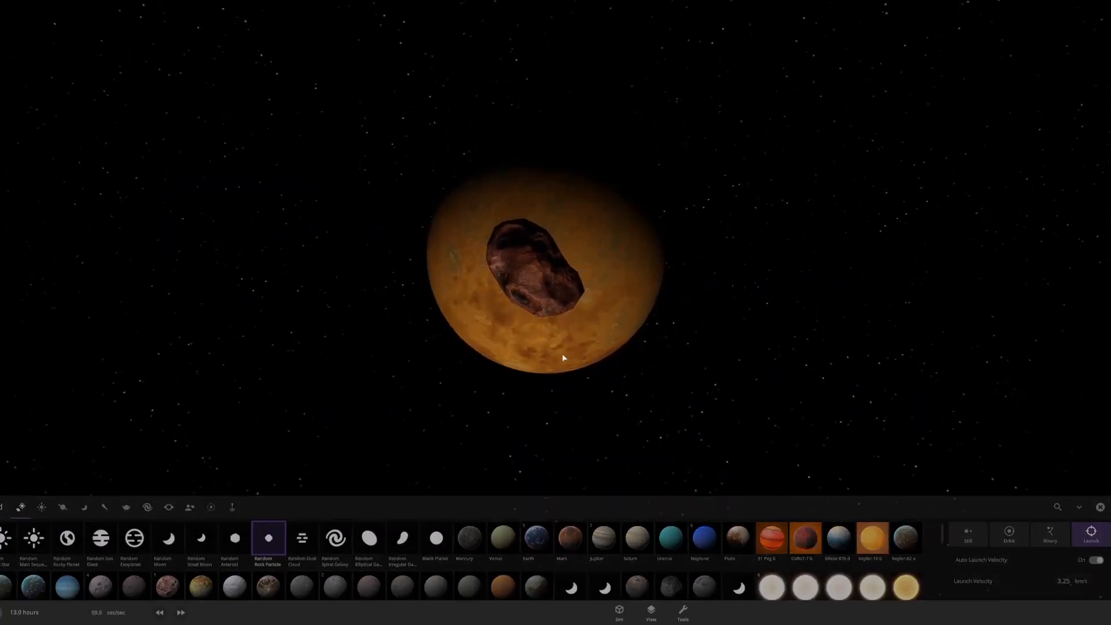
left_click(538, 276)
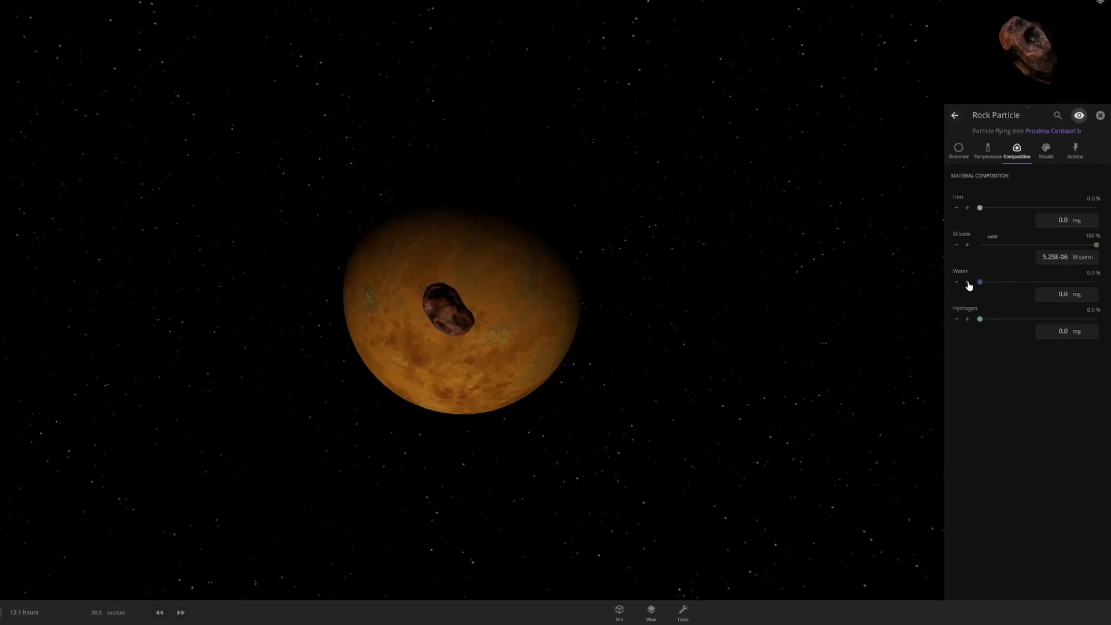
Check the rock particle's overview, close its details as it impacts, and reopen Add
left_click(959, 150)
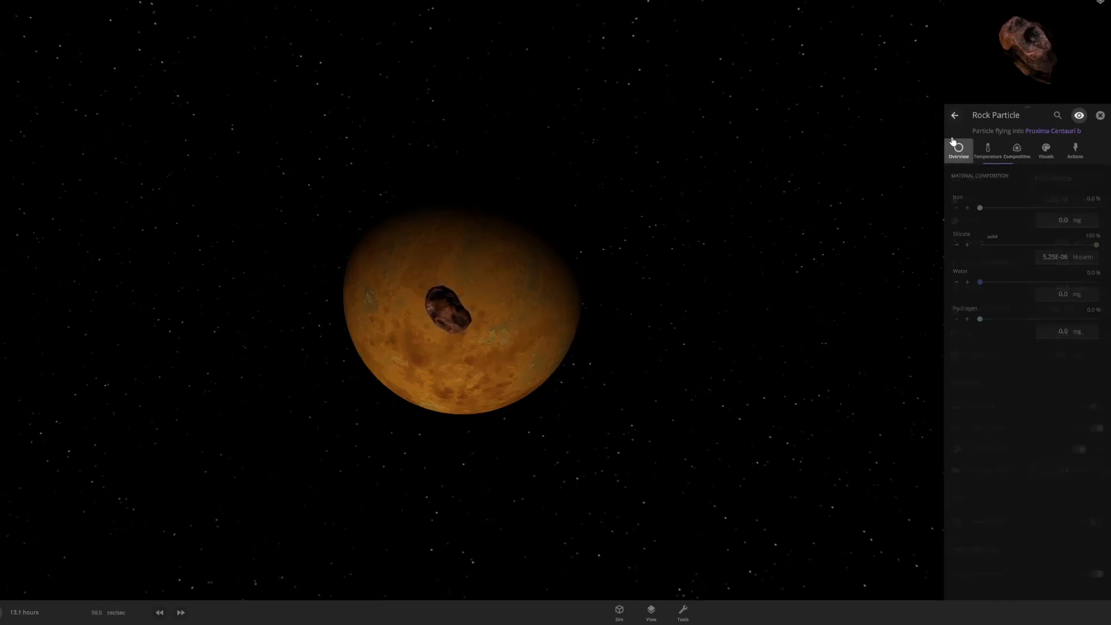
left_click(958, 151)
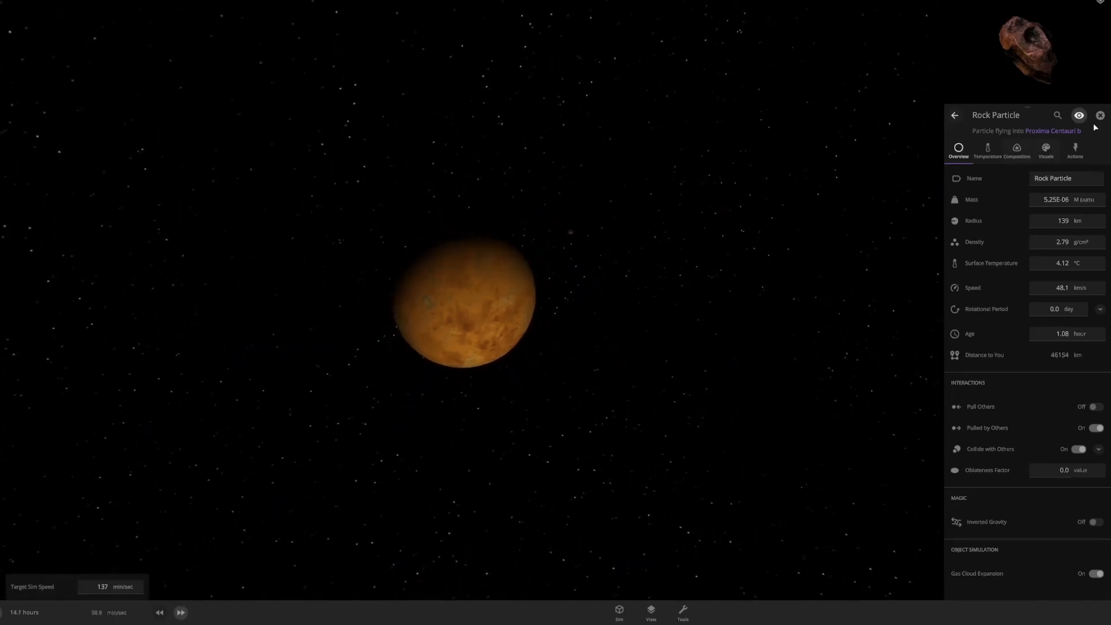
left_click(1100, 115)
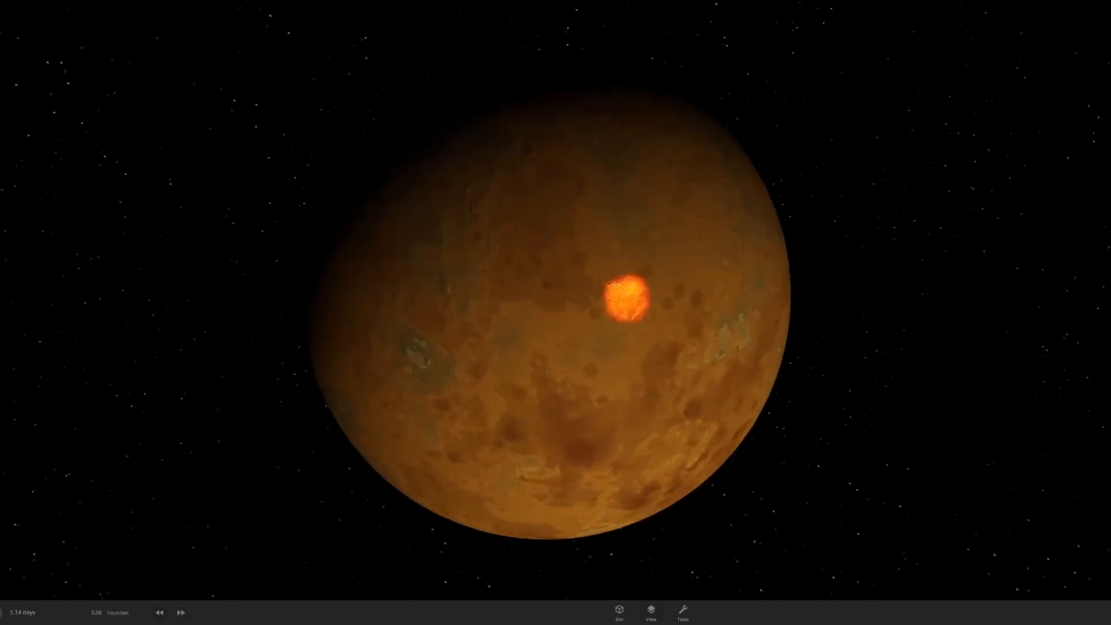
left_click(681, 613)
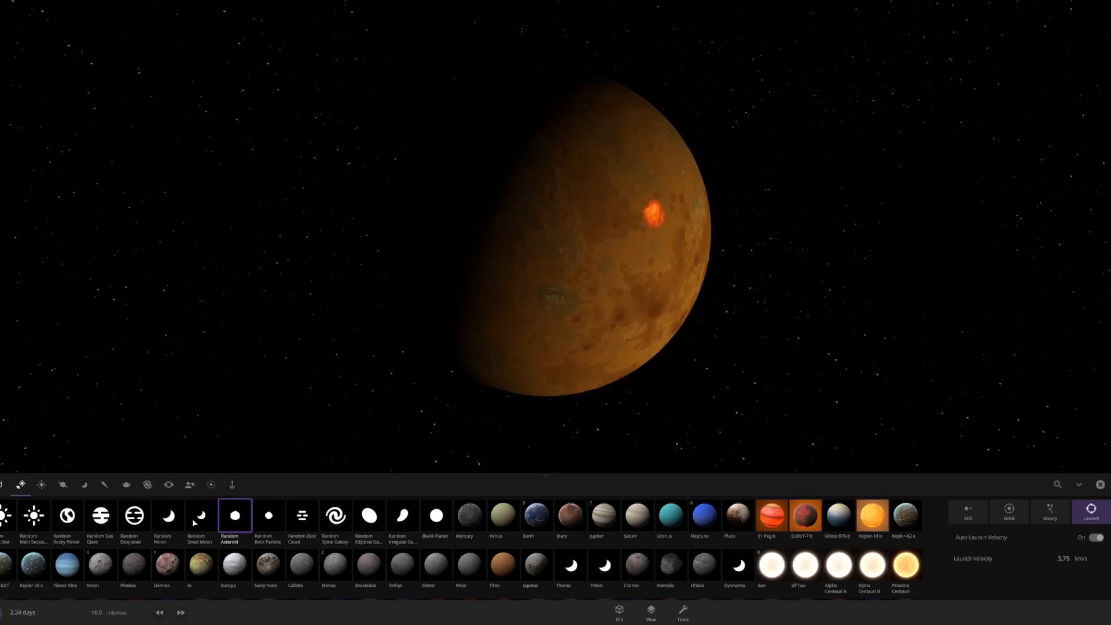
Launch a random small moon, Mpestib, toward Proxima Centauri b and select it
left_click(201, 516)
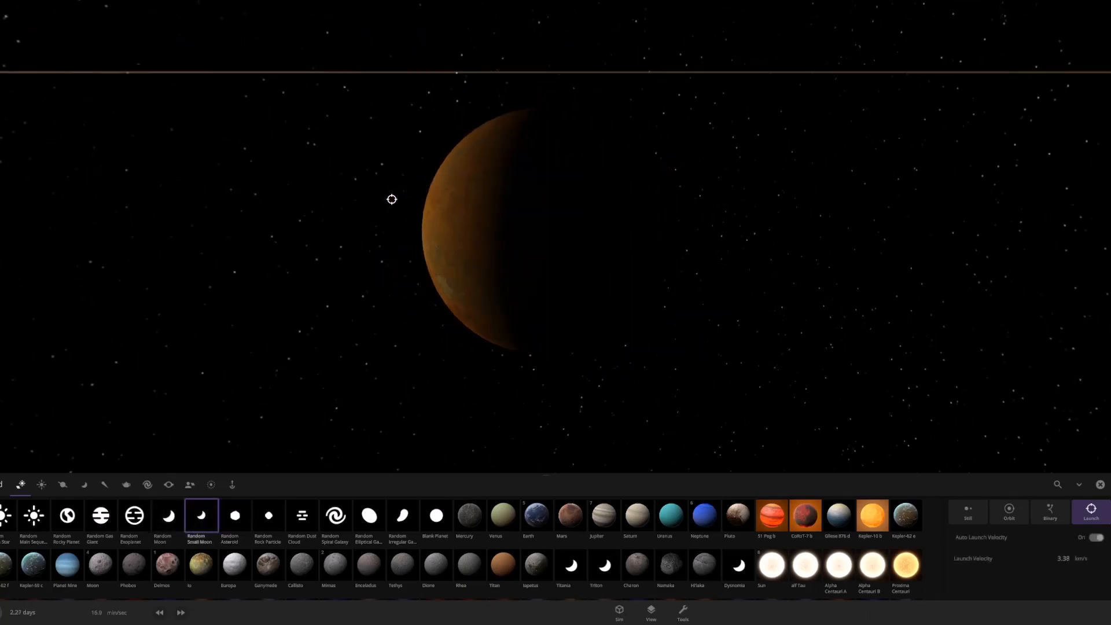
left_click(649, 614)
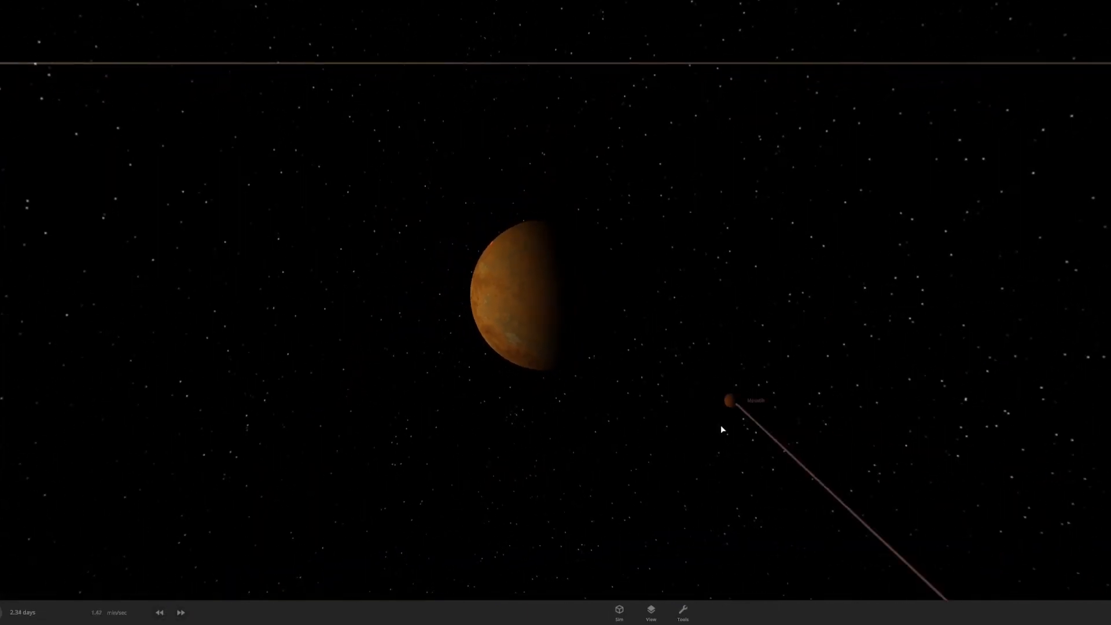
left_click(728, 401)
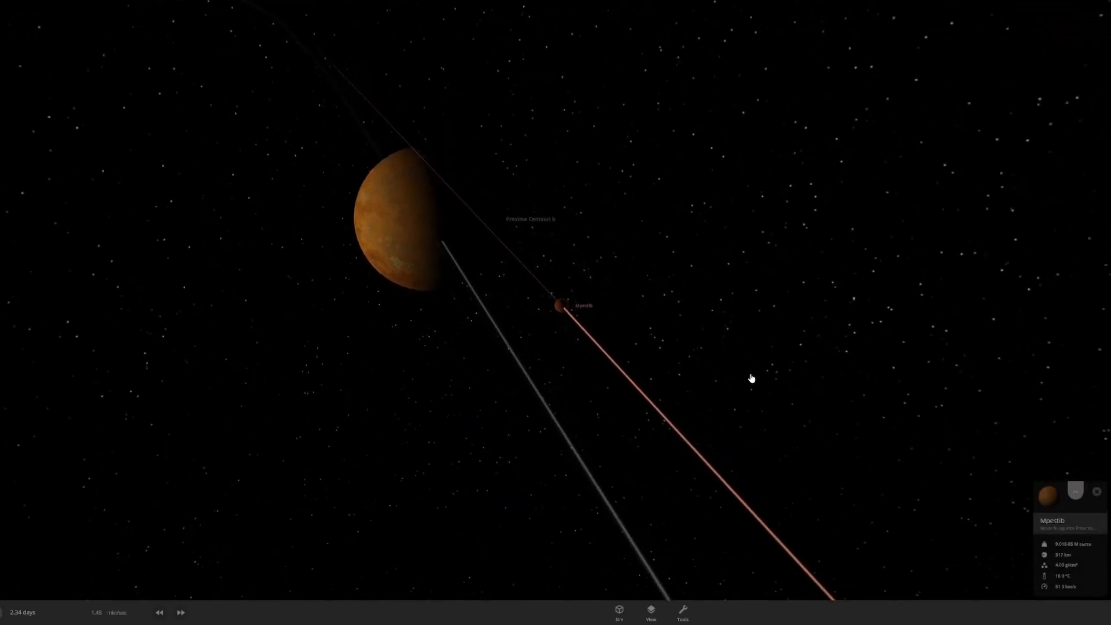
Set Mpestib's composition to 100% water and show its surface properties
left_click(1074, 494)
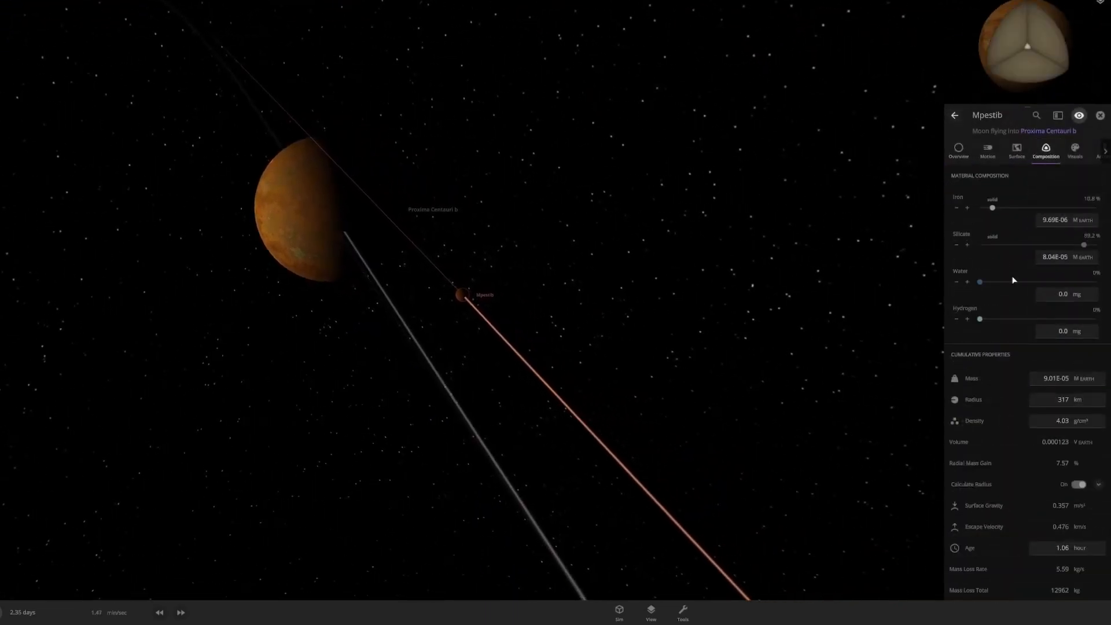
left_click_drag(980, 282, 1078, 281)
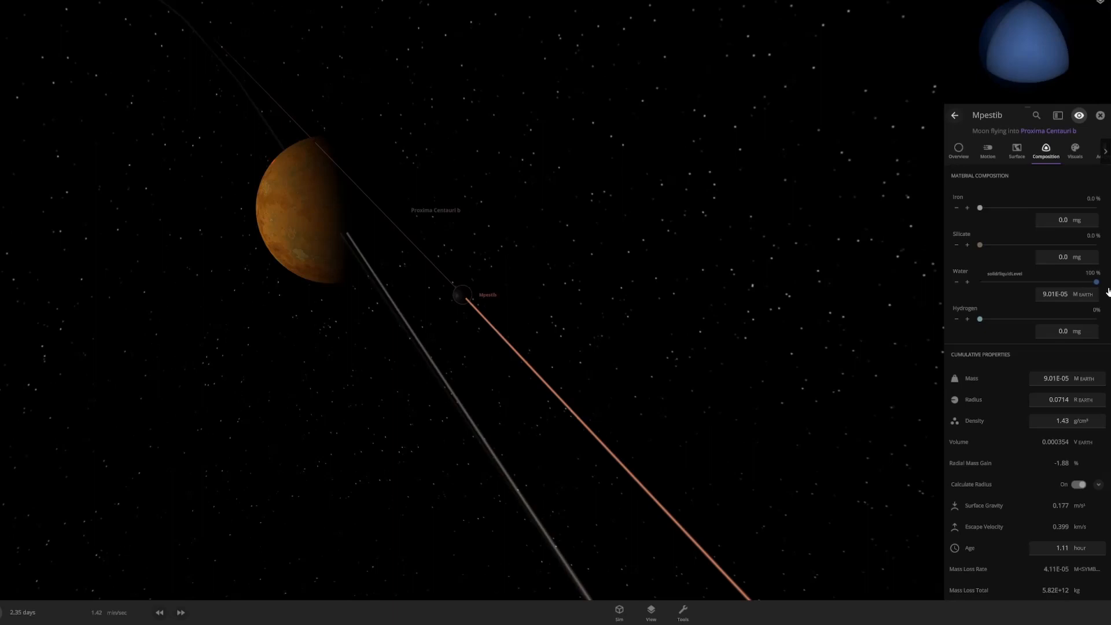
scroll("down", 3)
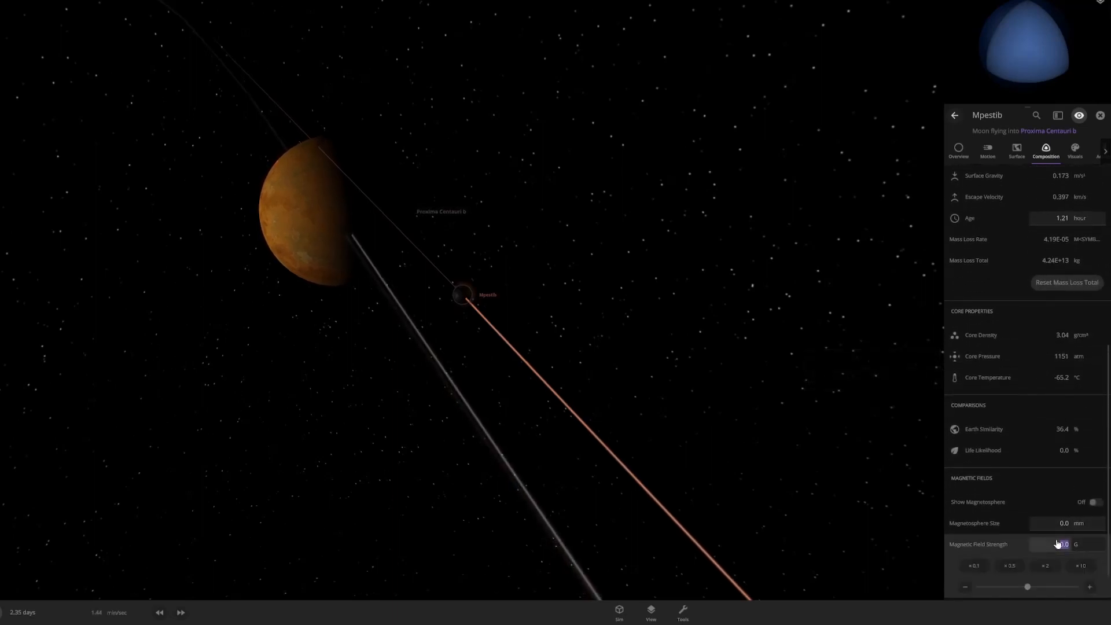
left_click(1017, 151)
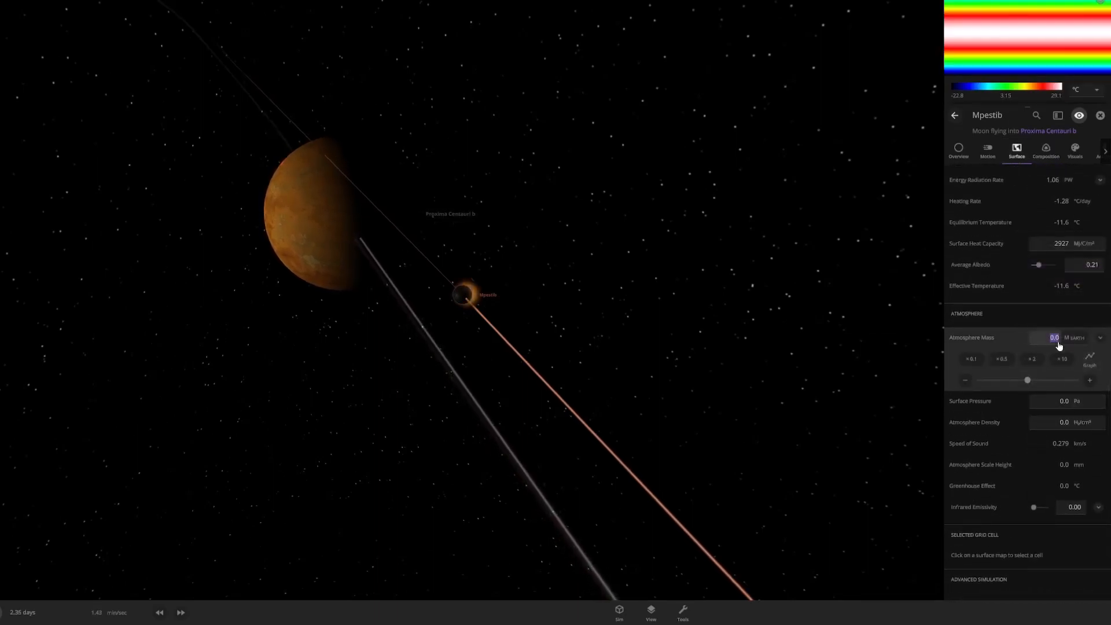
Give Mpestib a 1.00 Earth-mass atmosphere and maximum infrared emissivity before impact
type("1.00")
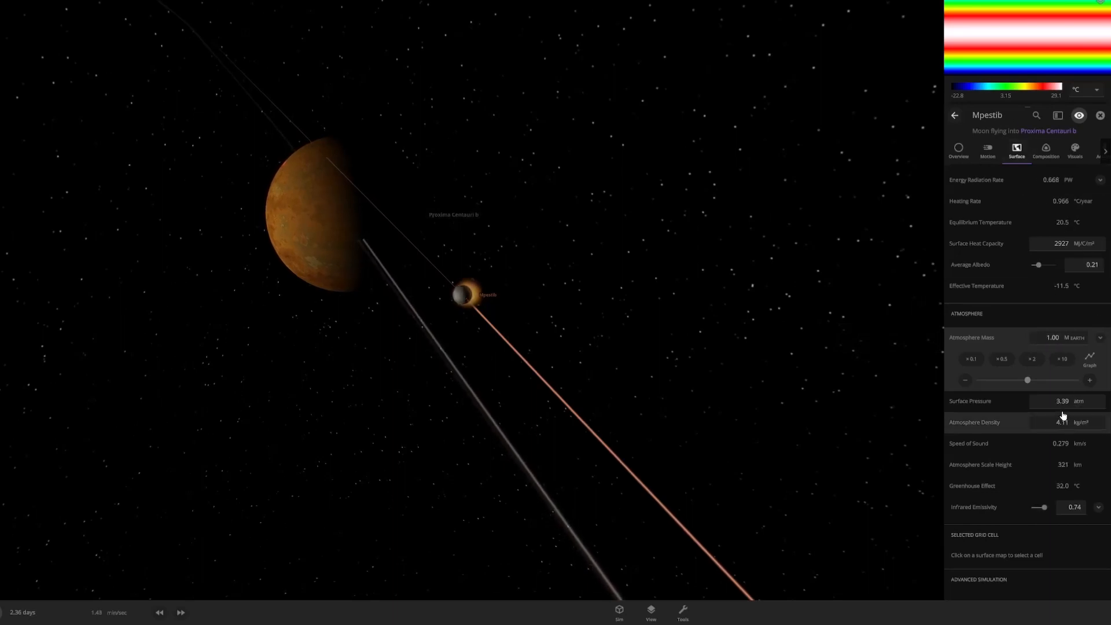
left_click_drag(1042, 508, 1045, 508)
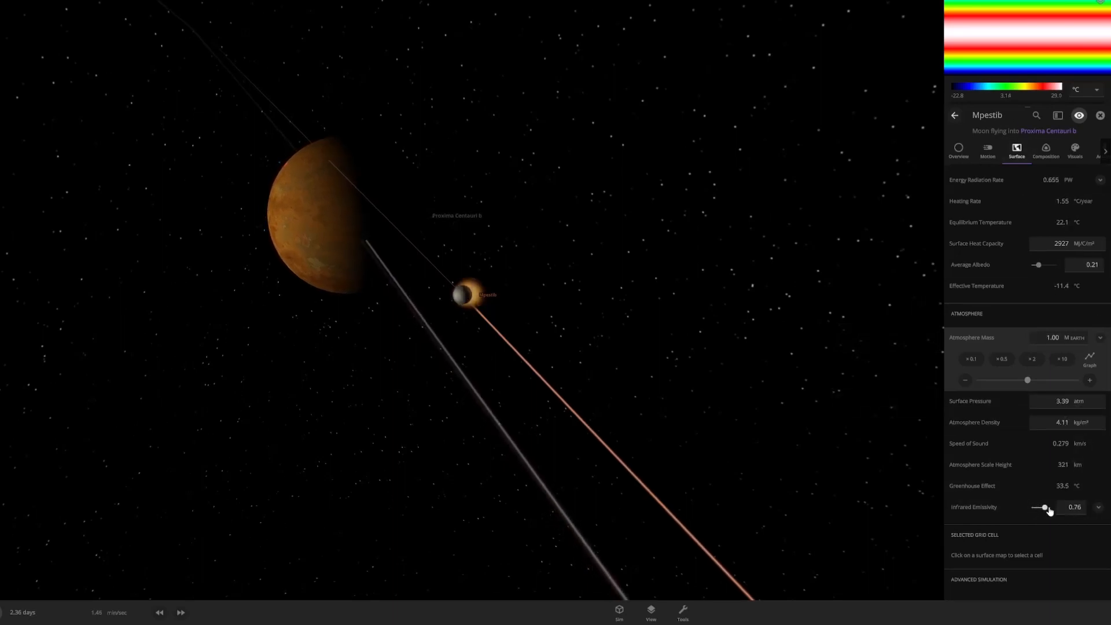
left_click(1045, 150)
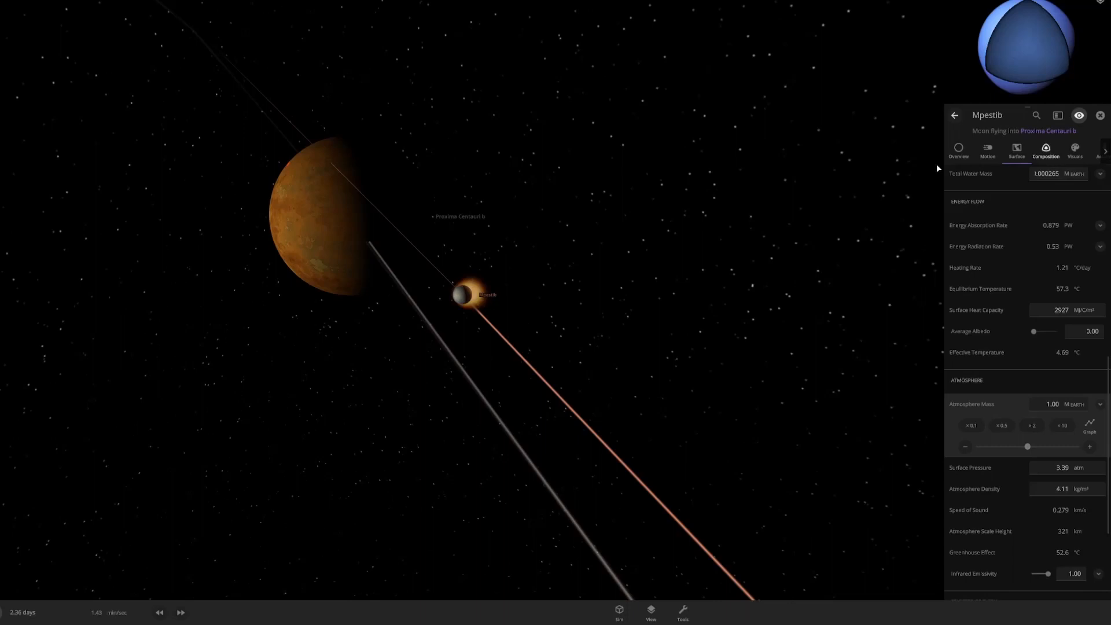
left_click(958, 150)
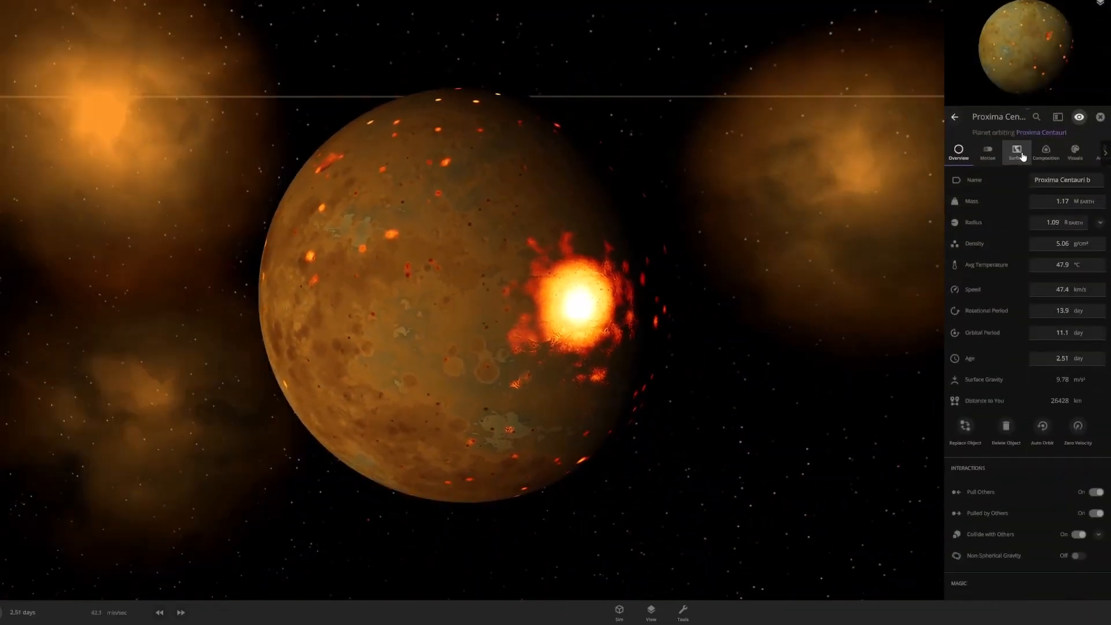
Browse Proxima Centauri b's composition and overview, then set its atmosphere mass
left_click(1045, 151)
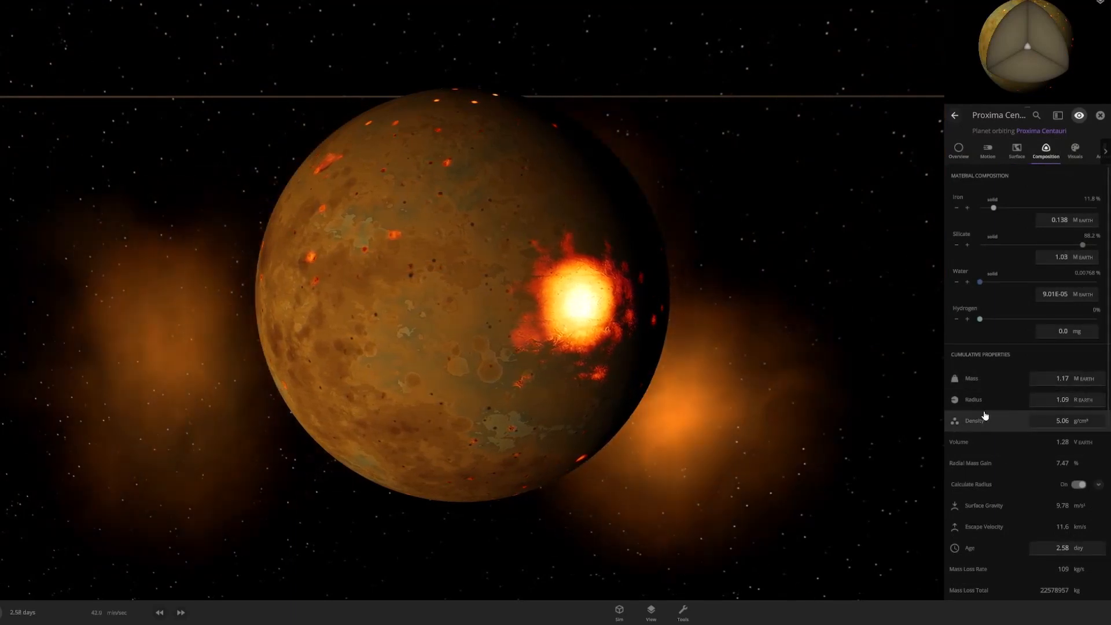
scroll("down", 3)
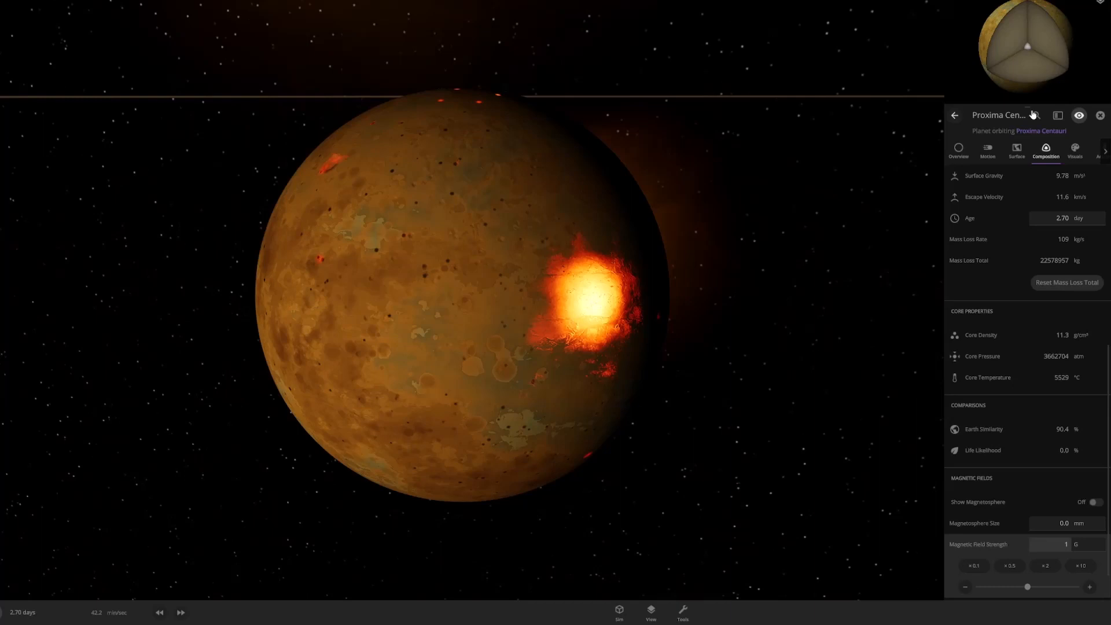
left_click(959, 152)
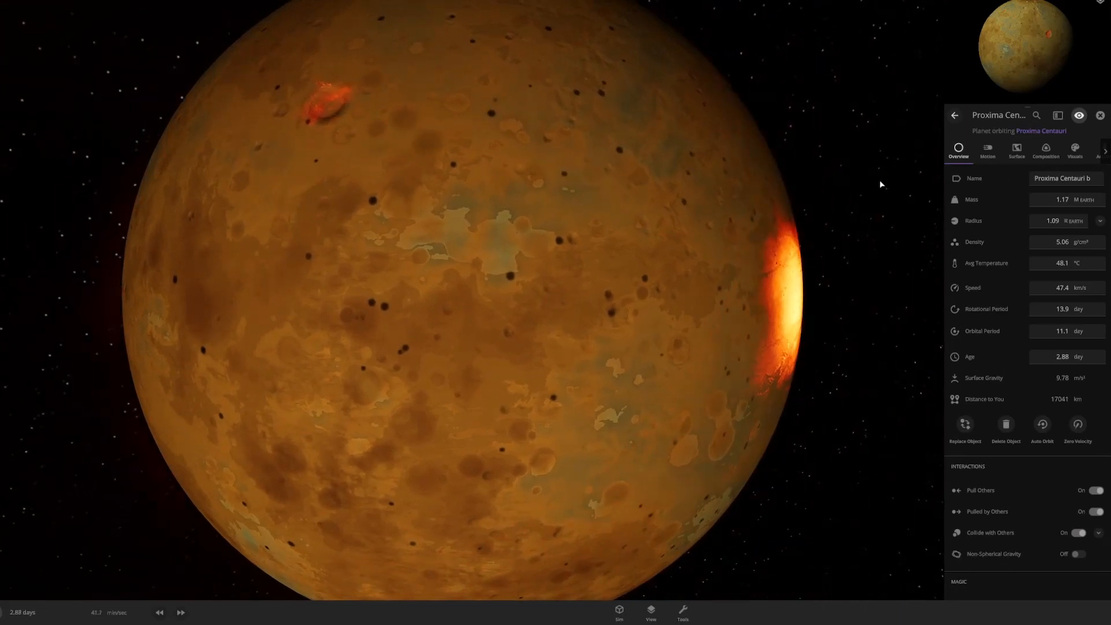
left_click(1016, 148)
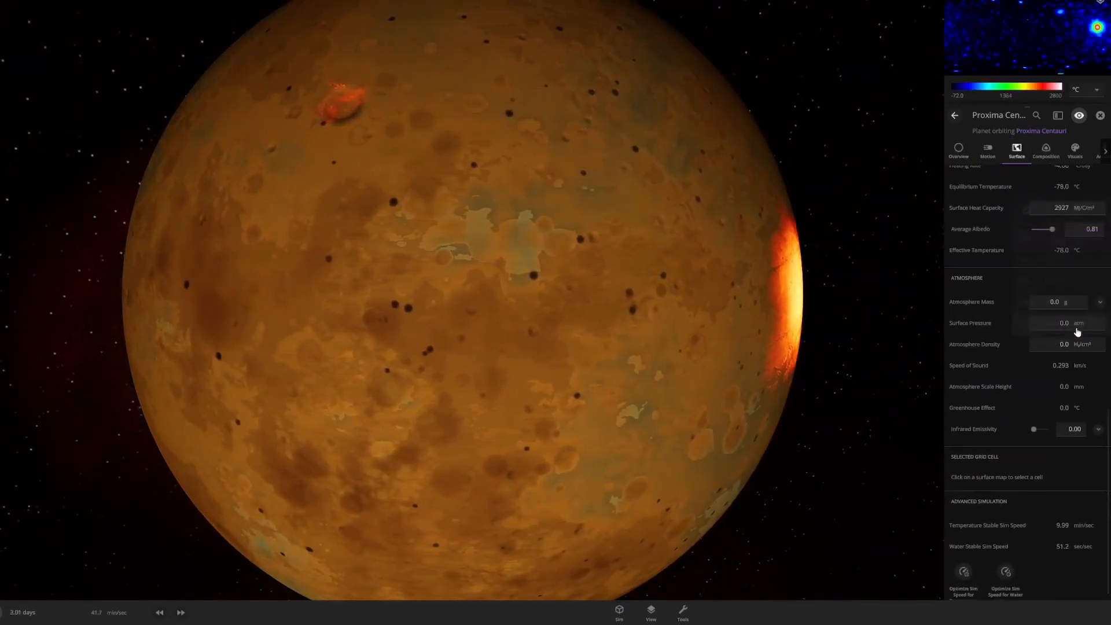
left_click(1058, 322)
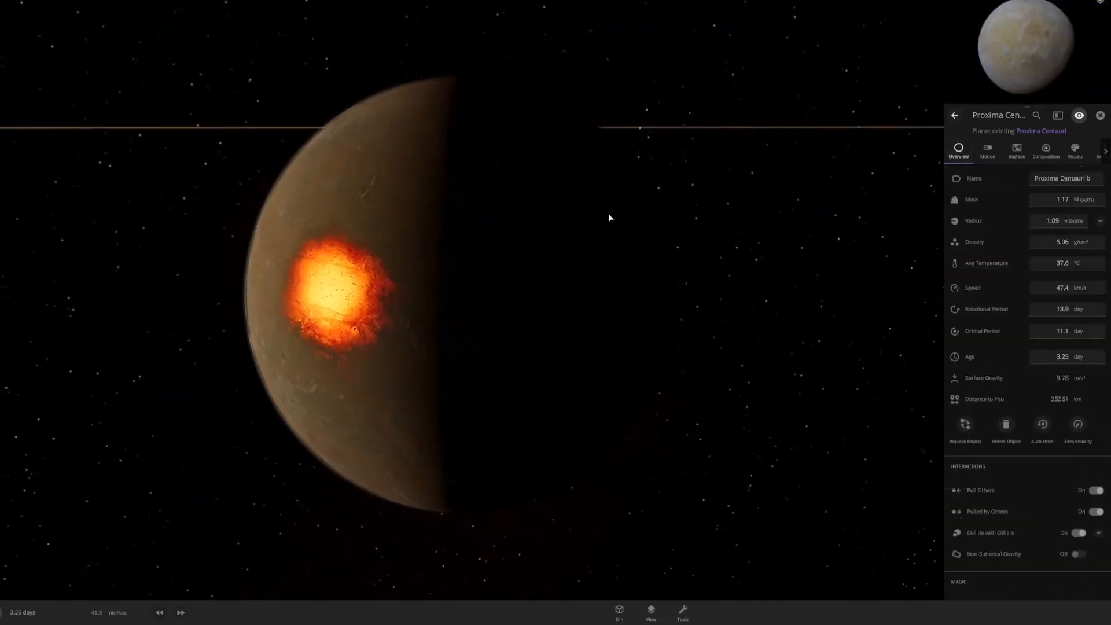
Lower Proxima Centauri b's average albedo from 0.81 to 0.69 and close its details
left_click(1045, 151)
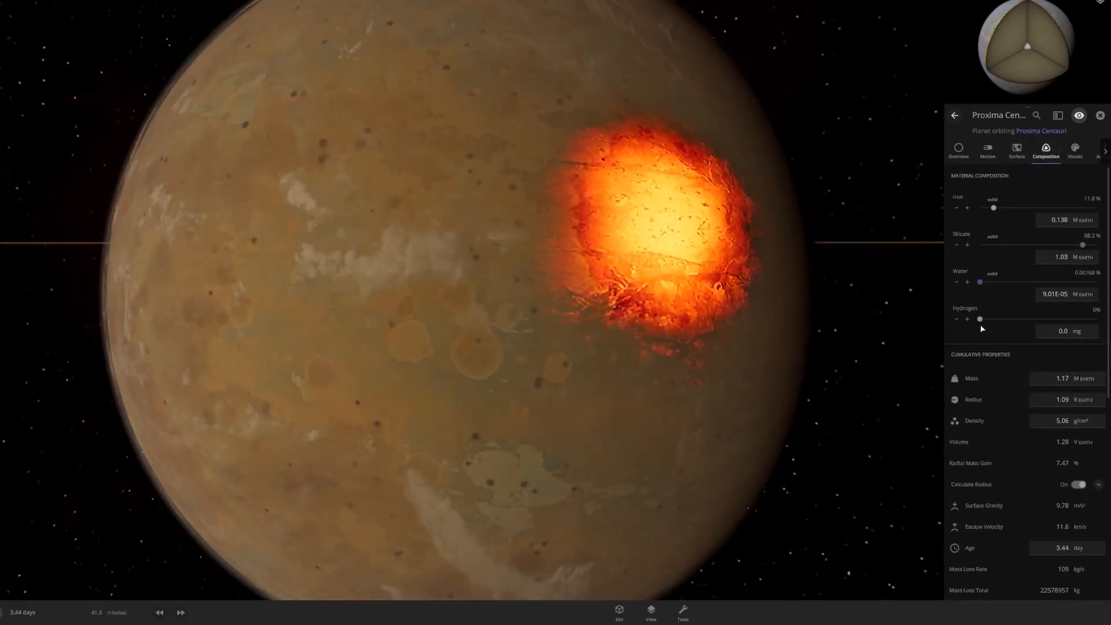
left_click(1017, 150)
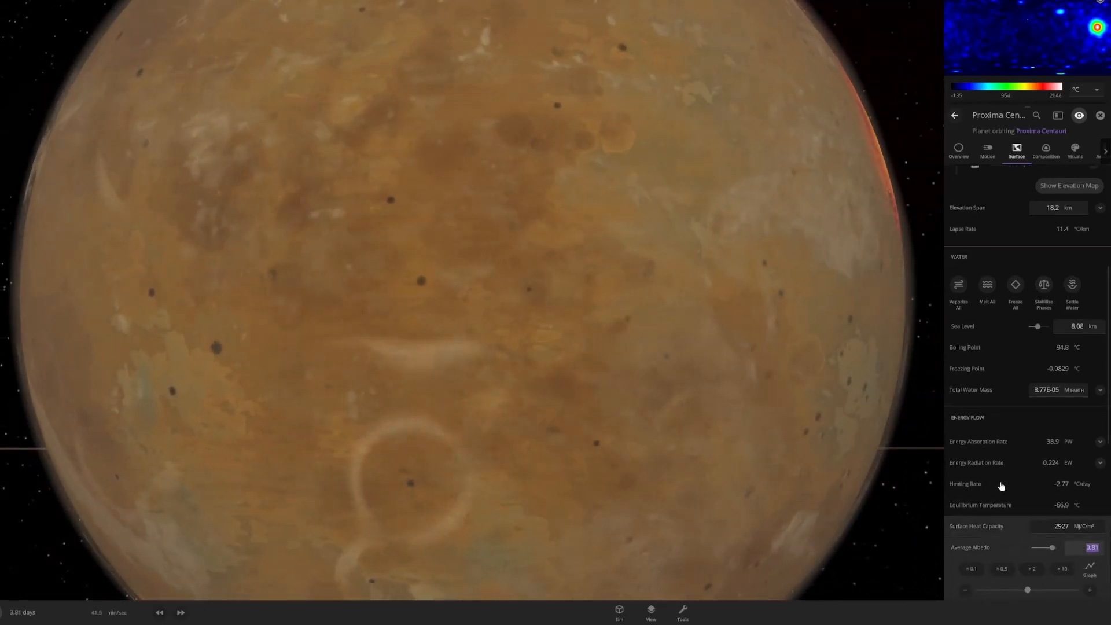
scroll("down", 3)
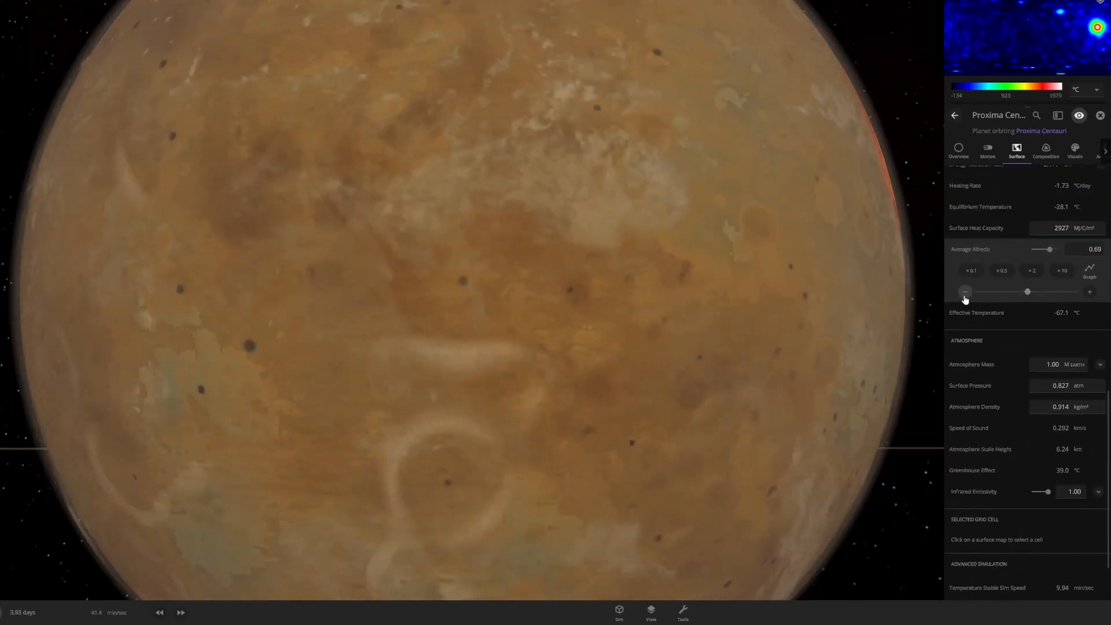
left_click(958, 152)
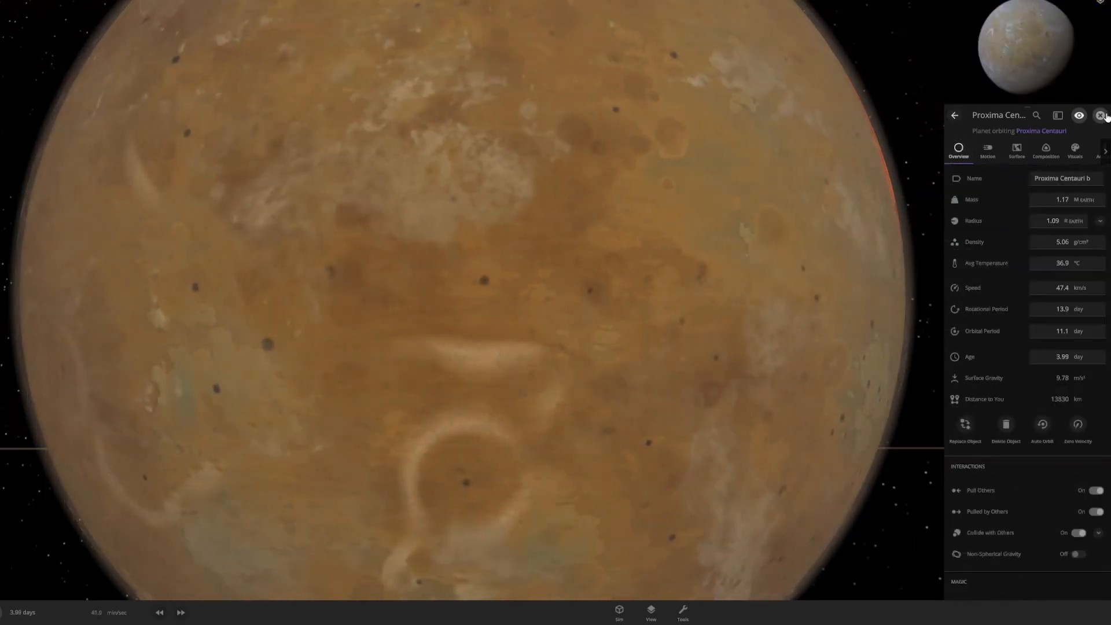
left_click(1100, 114)
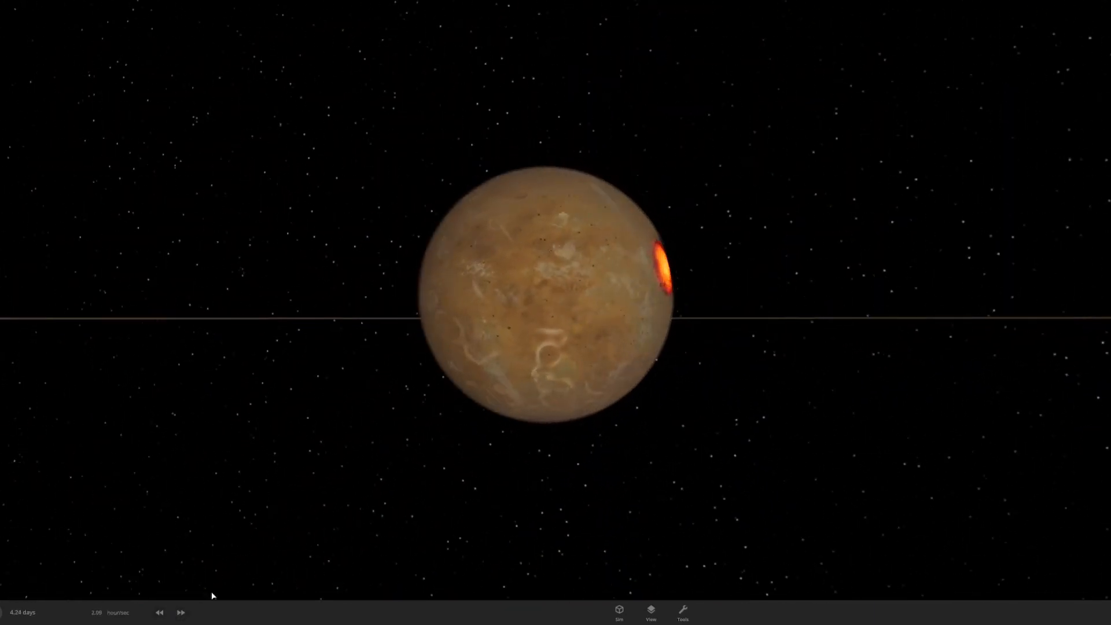
Launch small moon Nusta at Proxima Centauri b and raise its iron share to about 81%
left_click(682, 611)
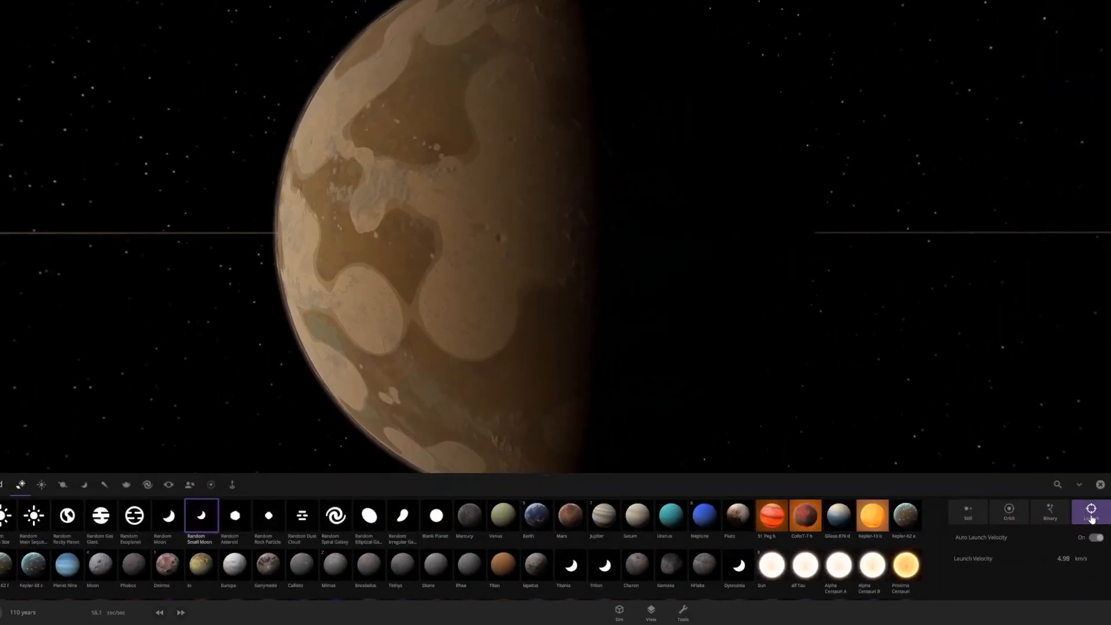
left_click(168, 515)
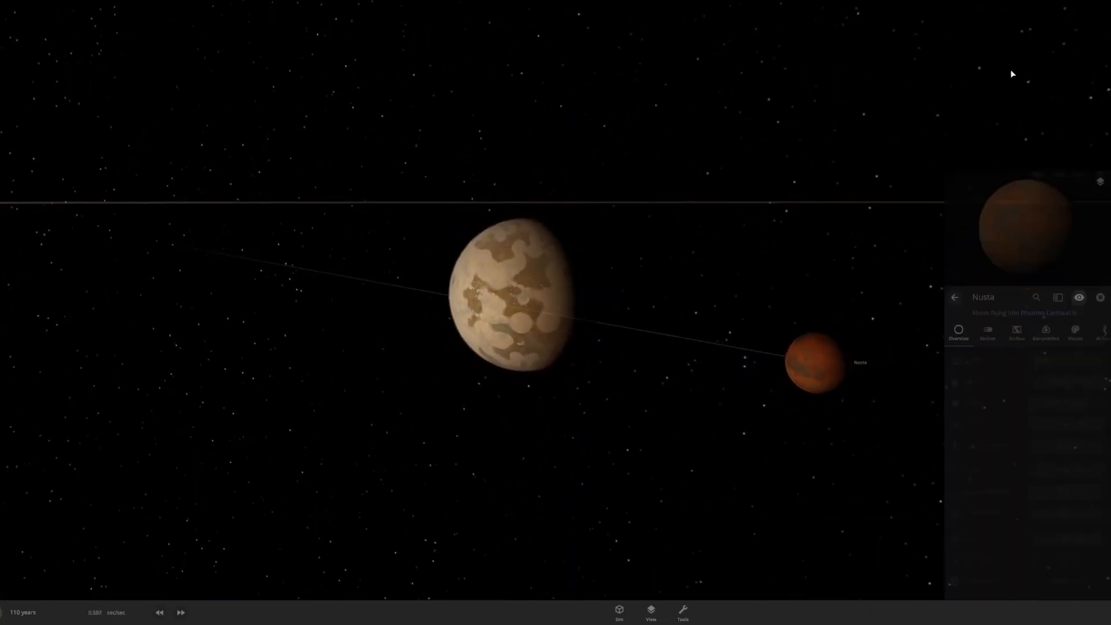
left_click(1045, 149)
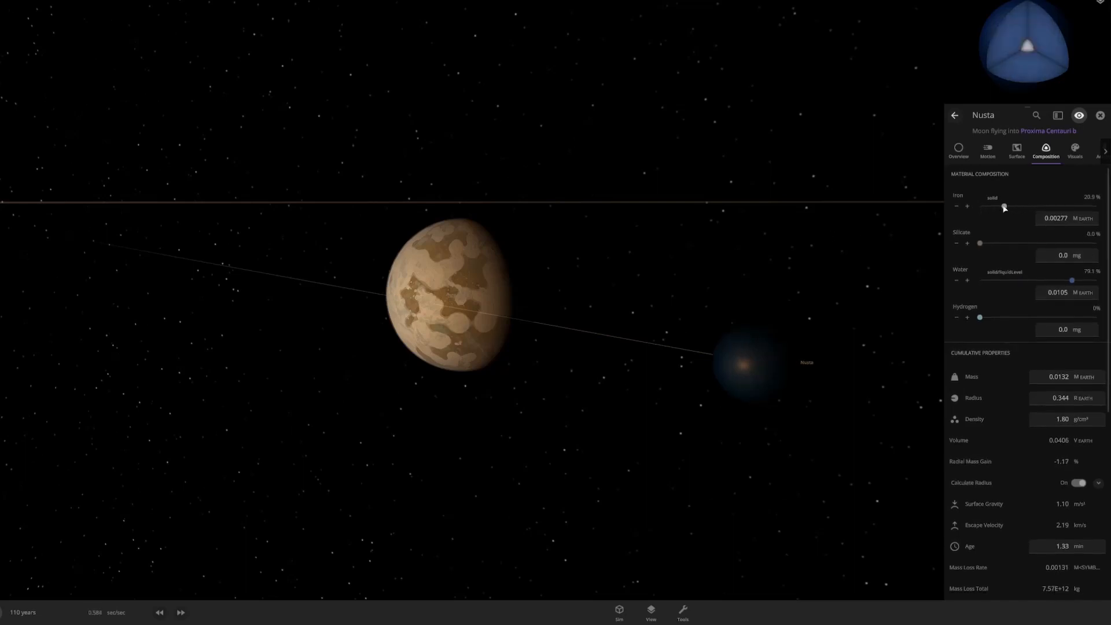
left_click_drag(1004, 206, 1074, 207)
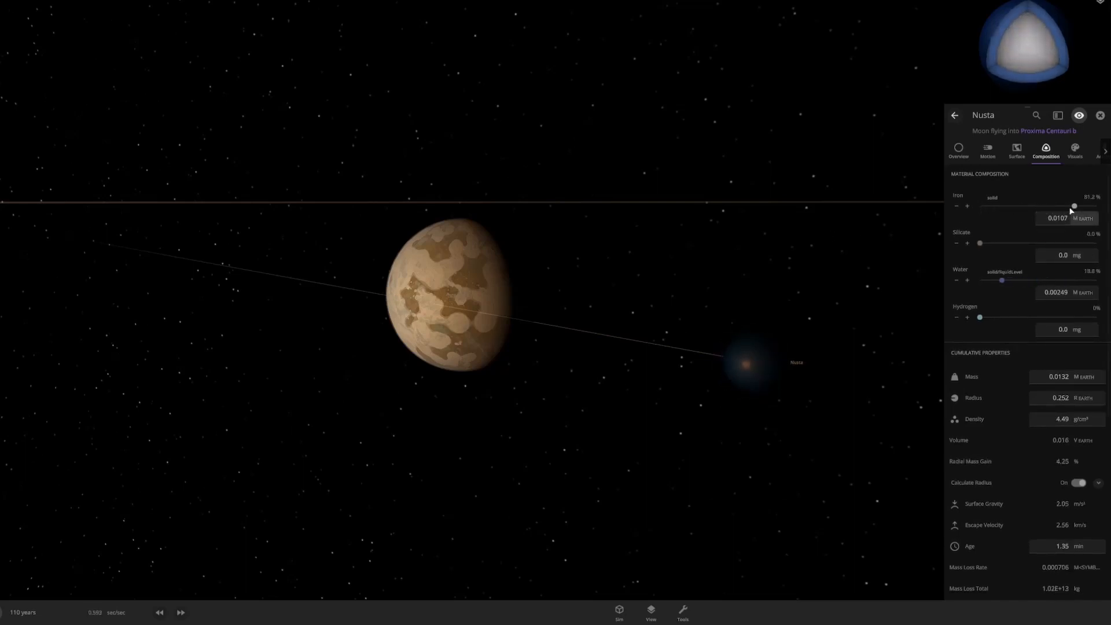
left_click(959, 149)
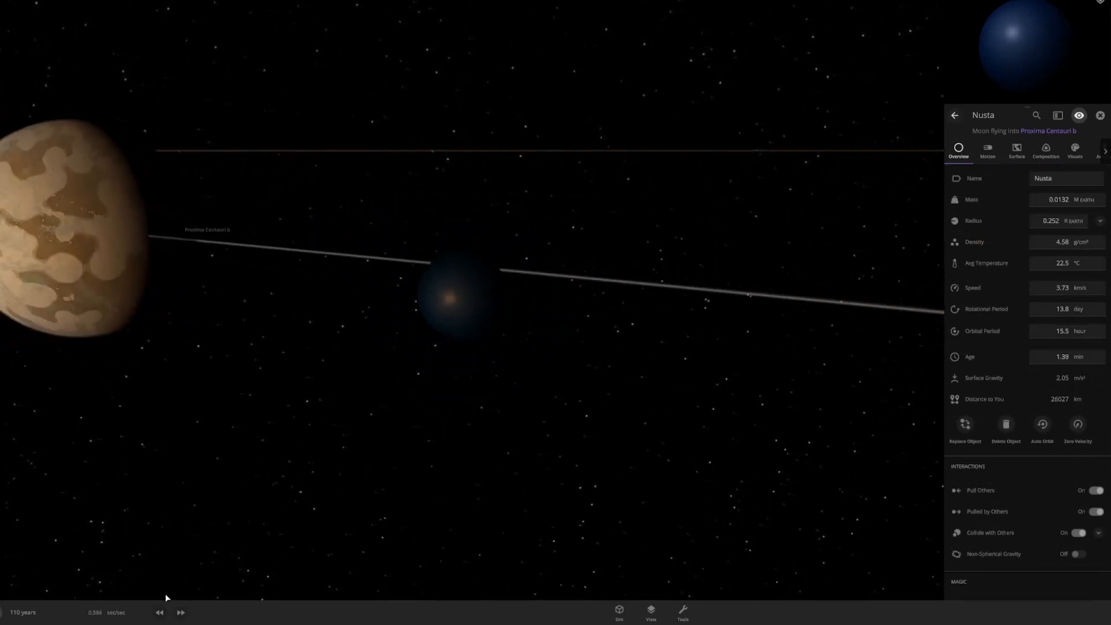
Fast-forward until Nusta hits Proxima Centauri b, leaving it molten at about 3057 °C
left_click(181, 613)
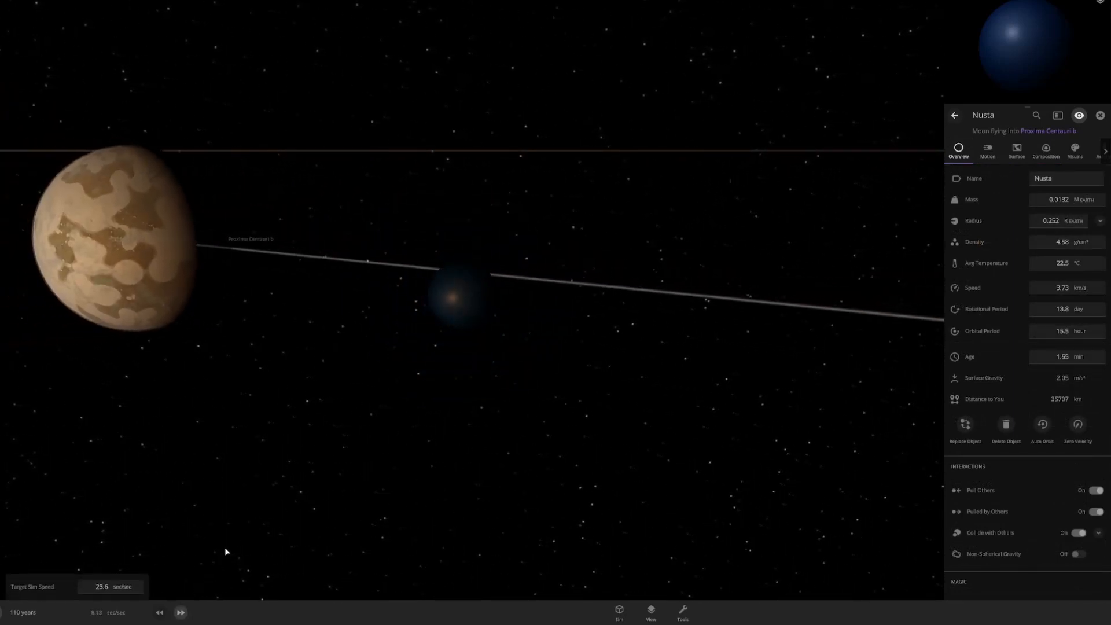
left_click(180, 613)
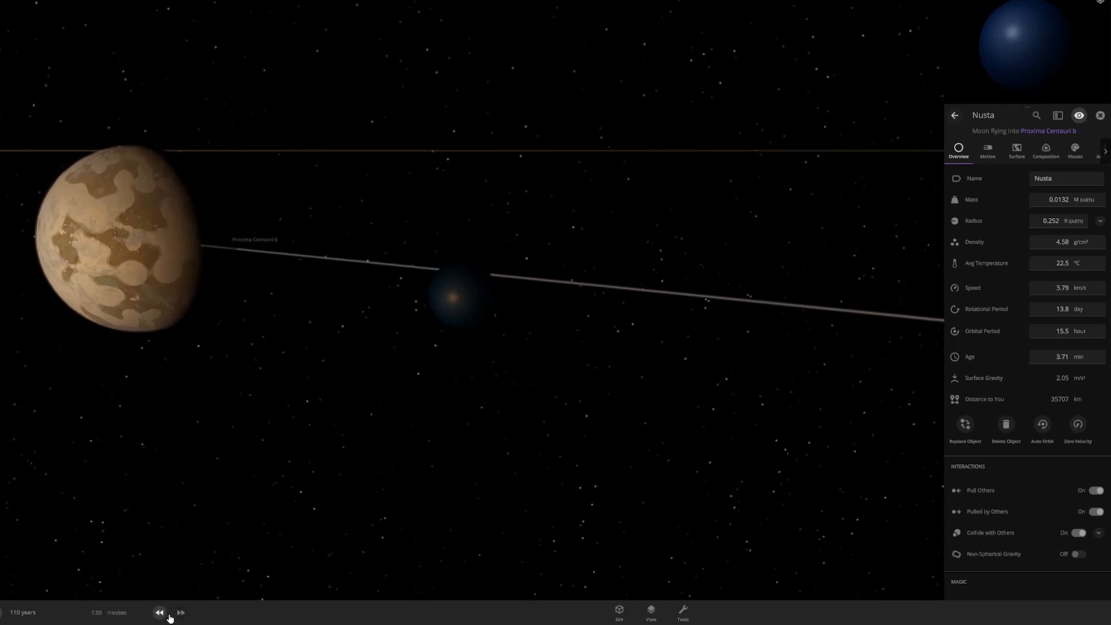
left_click(180, 612)
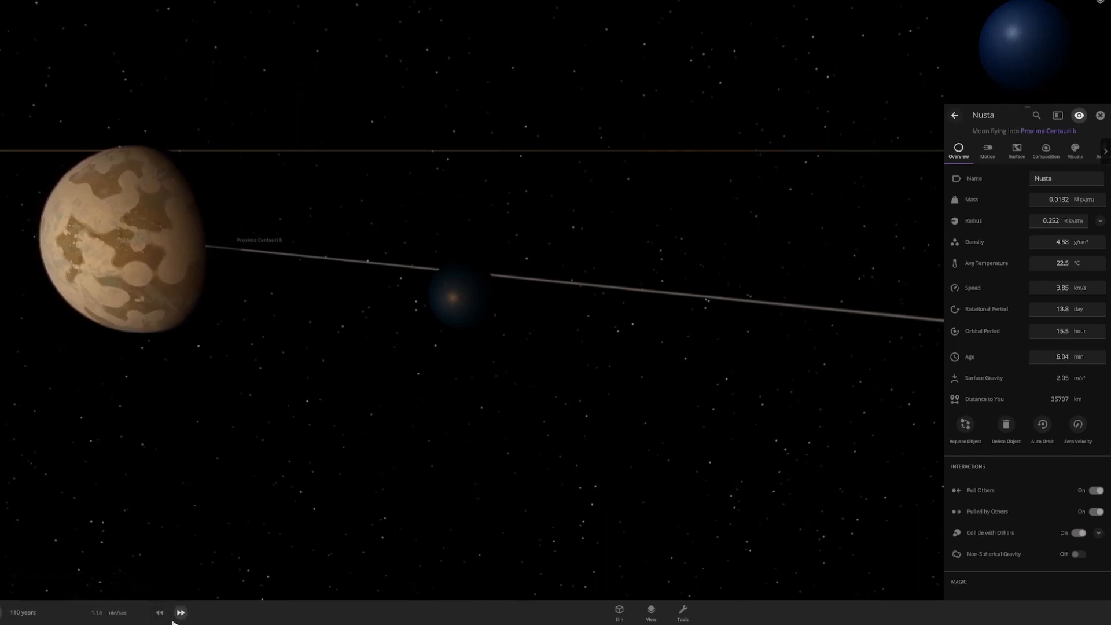
left_click(180, 613)
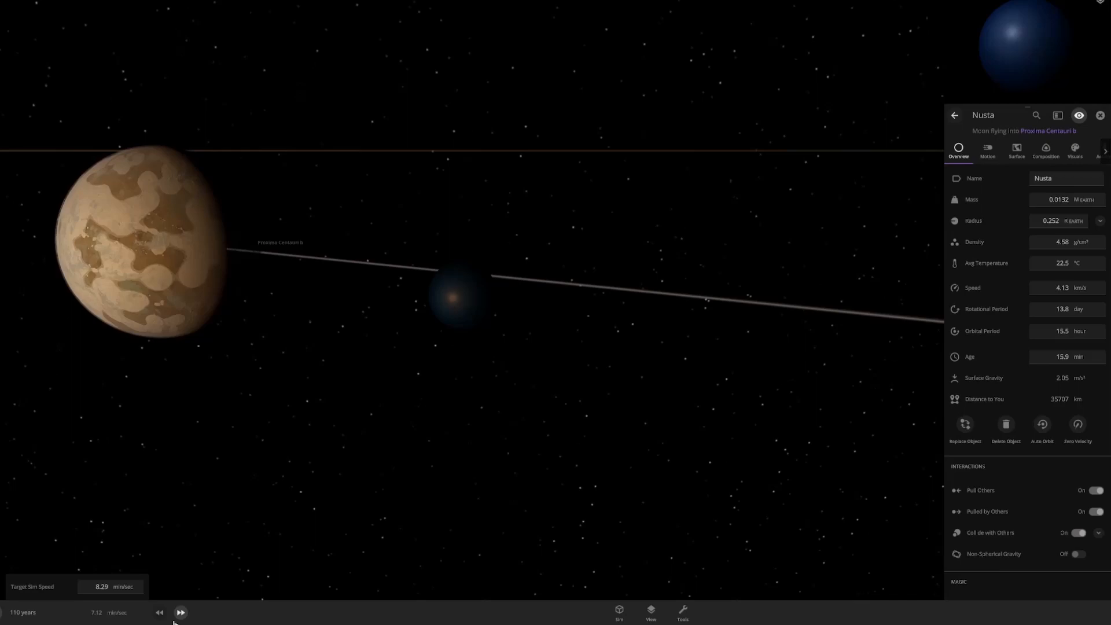
left_click(181, 612)
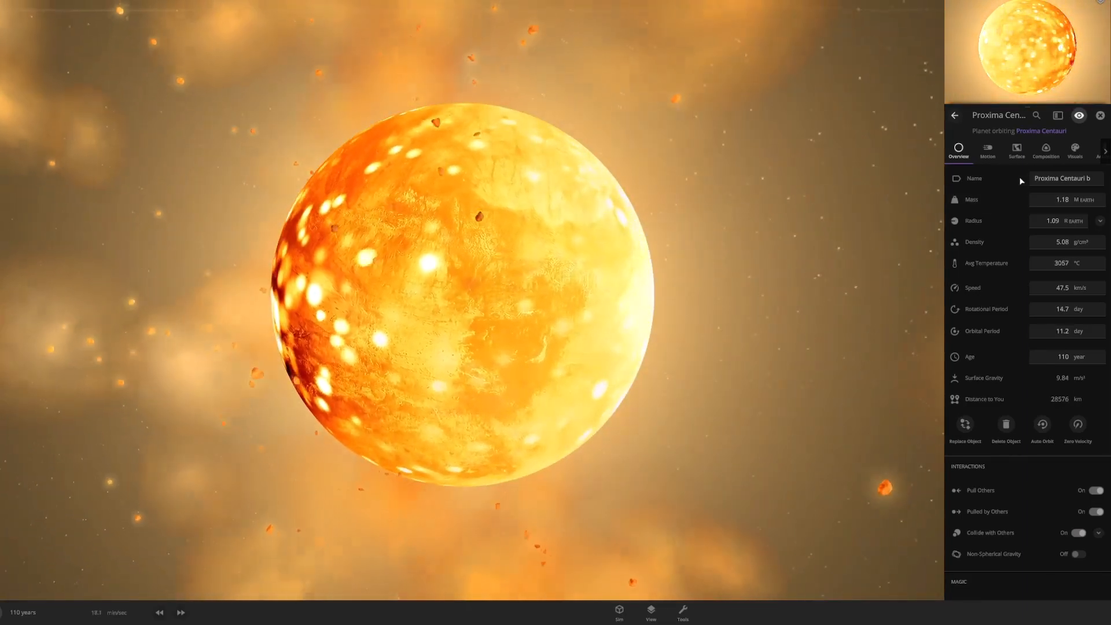
Check Proxima Centauri b's composition, then drag its Average Albedo from 0.69 to 0.27
left_click(1045, 151)
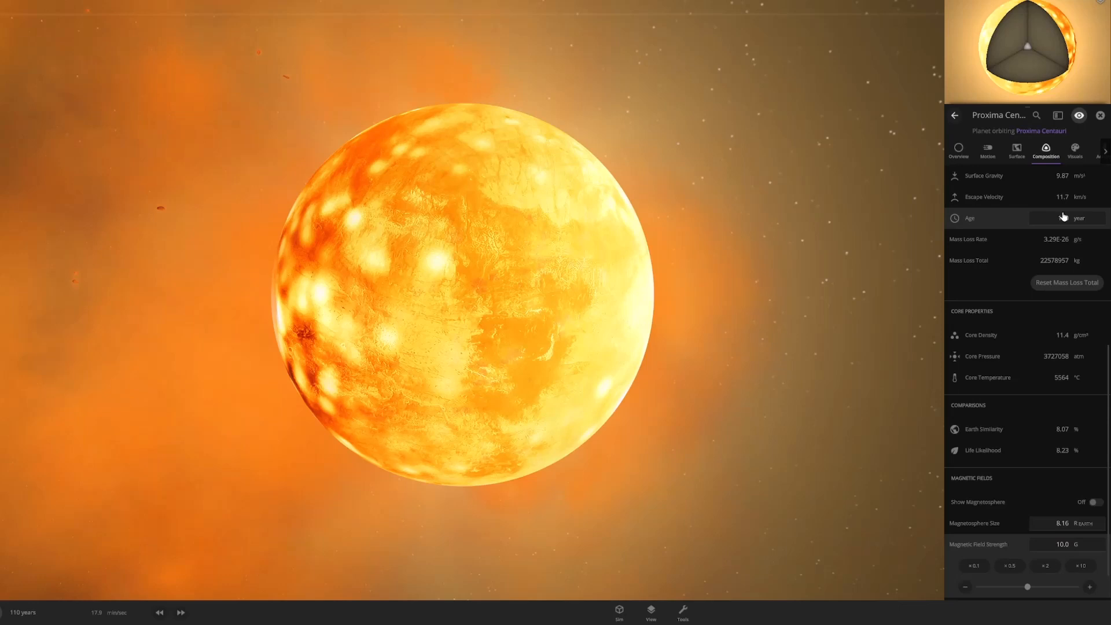
left_click(1017, 152)
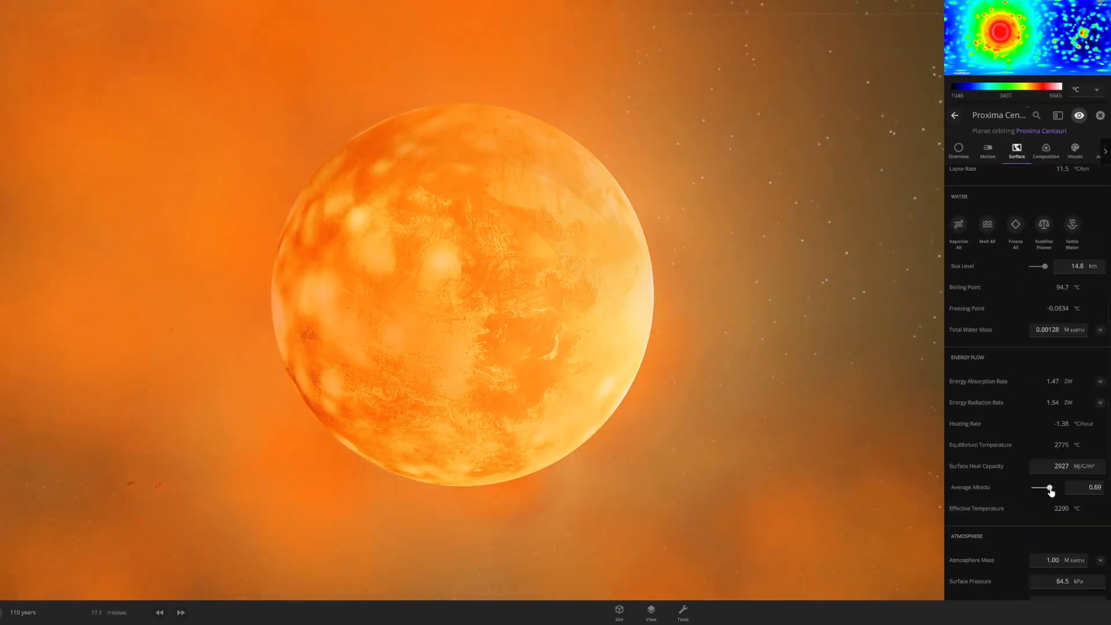
left_click_drag(1051, 489, 1041, 489)
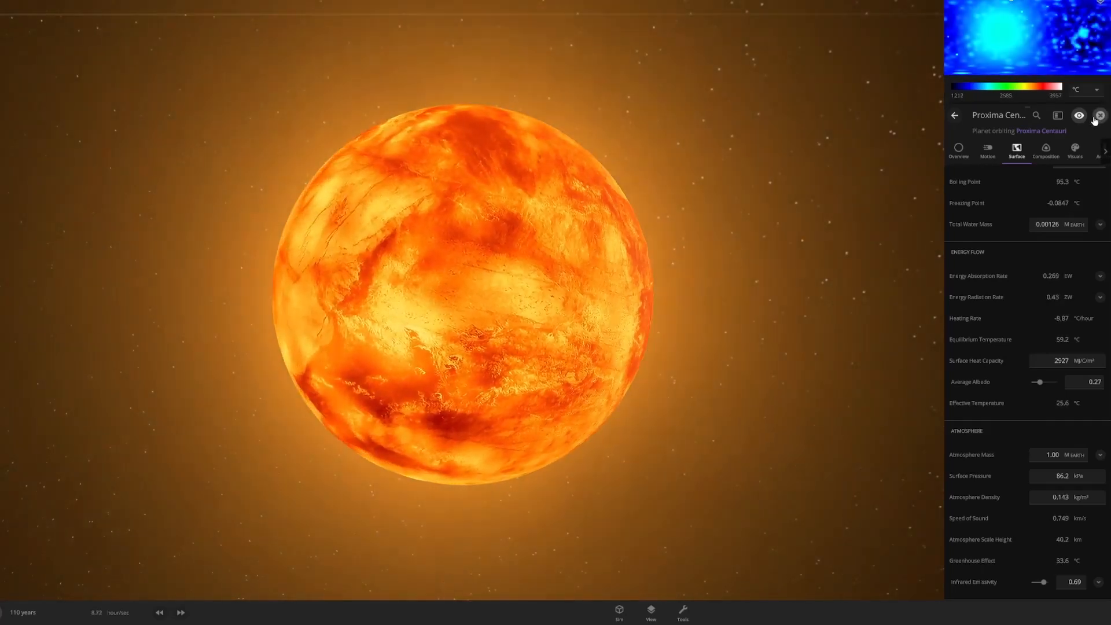
left_click(959, 149)
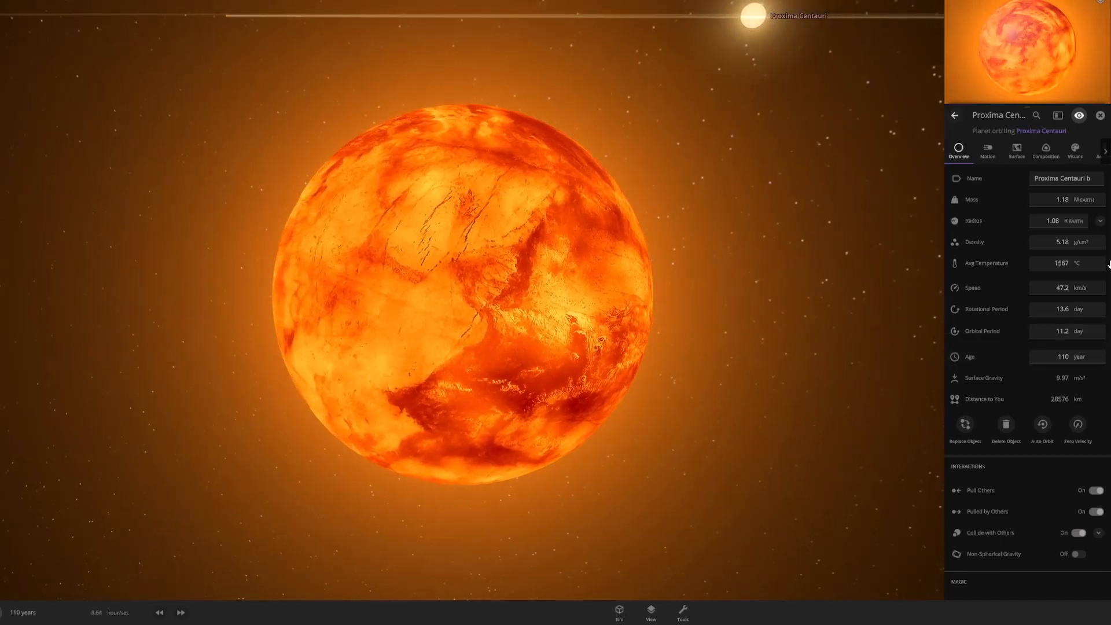
left_click(1016, 151)
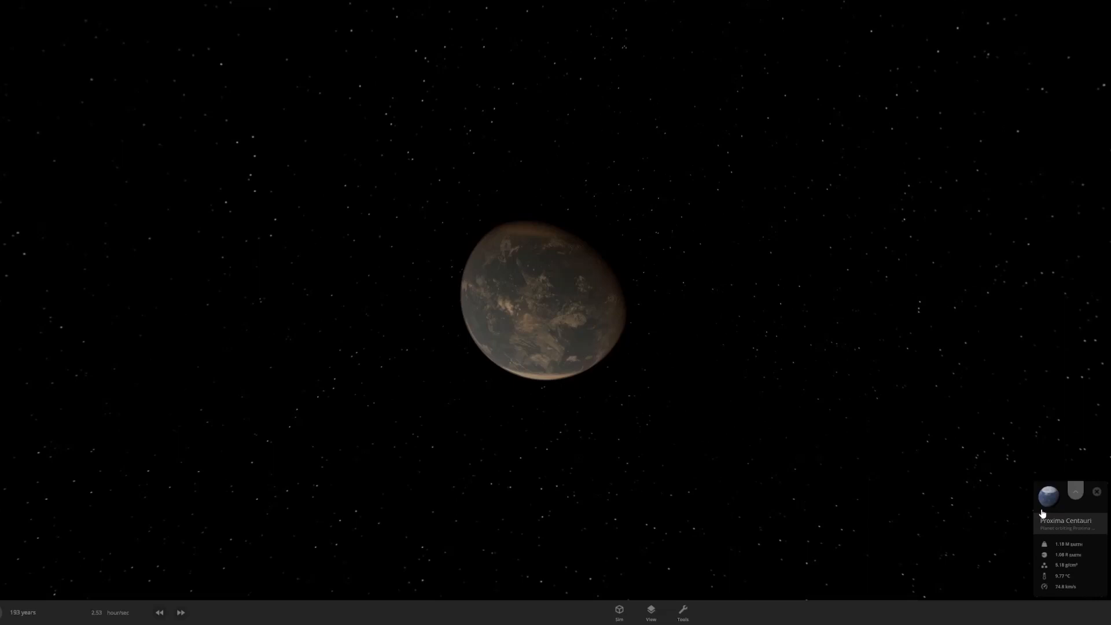
Open the cooled planet's details to read 97.1% Earth similarity at year 193
left_click(1049, 495)
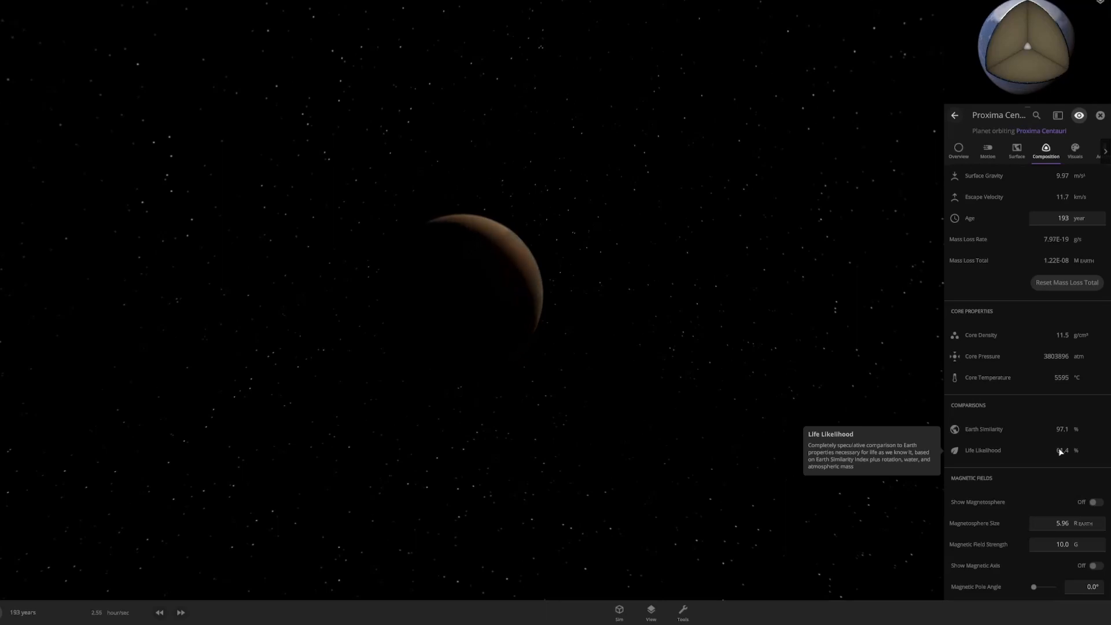
Zoom out to the system and inspect Proxima Centauri c's composition, showing 21.6% similarity
left_click(1099, 114)
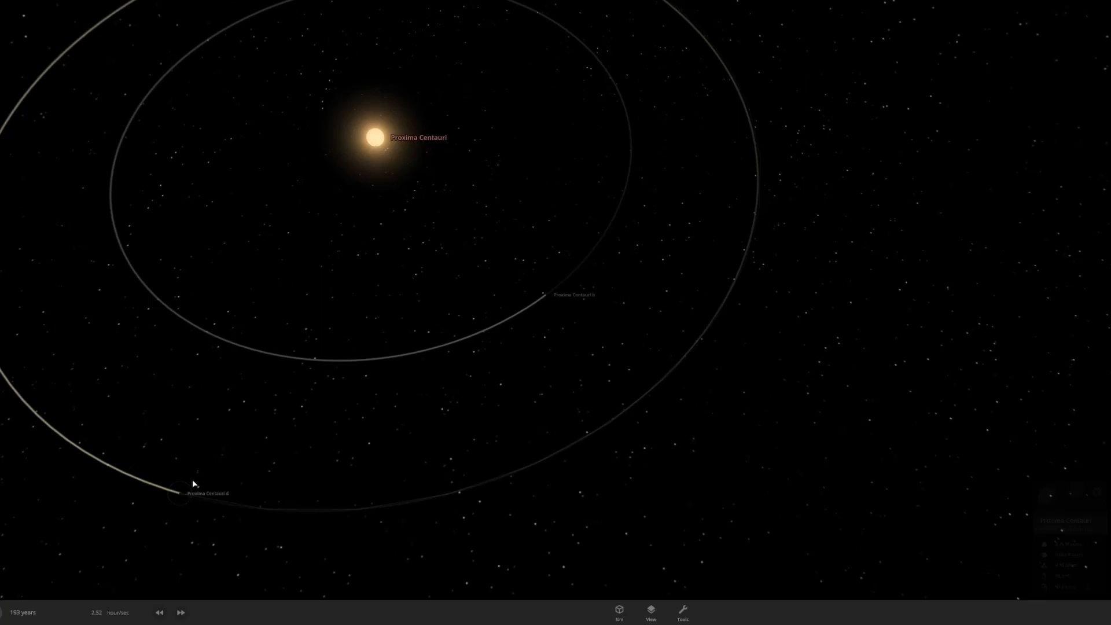
left_click(179, 494)
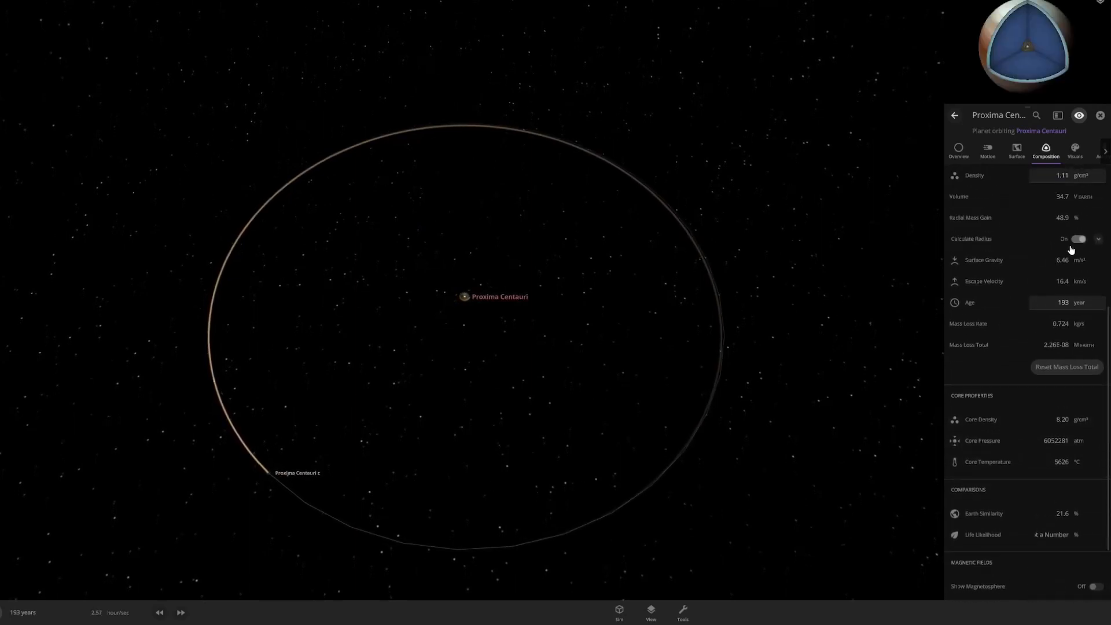
scroll("down", 3)
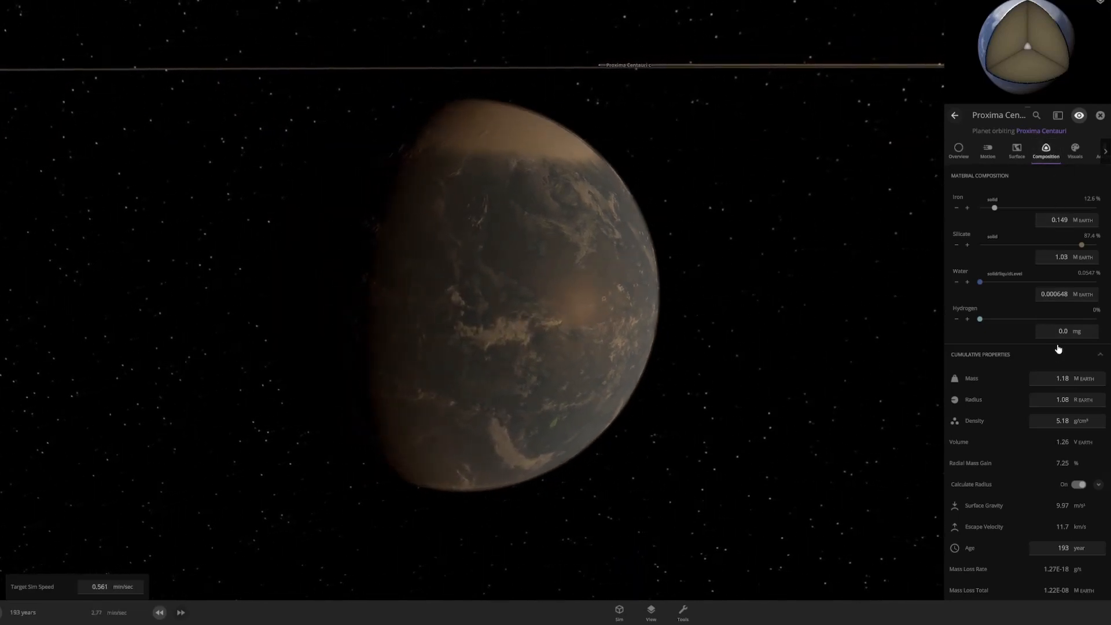
scroll("down", 3)
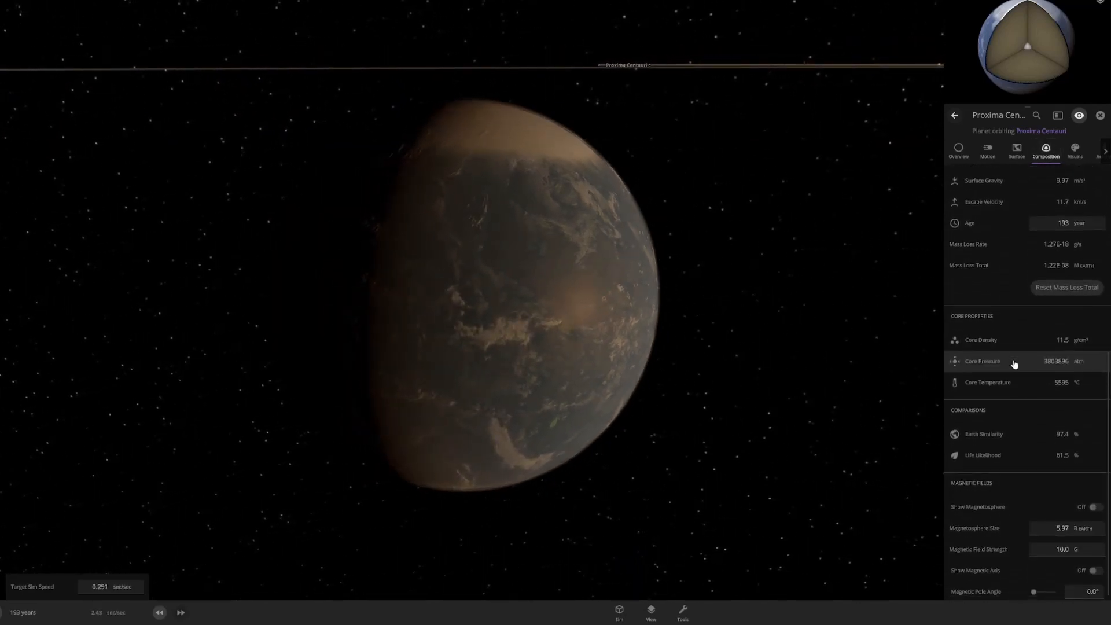